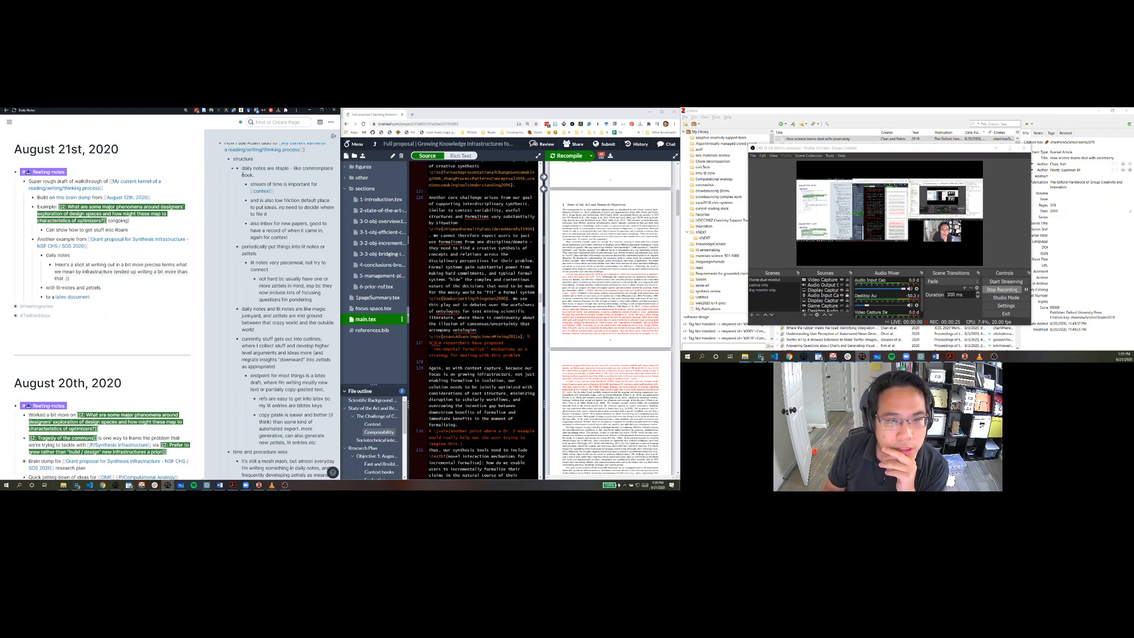
Follow the #fleeting-notes tag from the daily notes to its page.
{"action": "double_click", "coordinate": [283, 166]}
{"action": "type", "text": " (very much like [[Darwin's notebooks]])"}
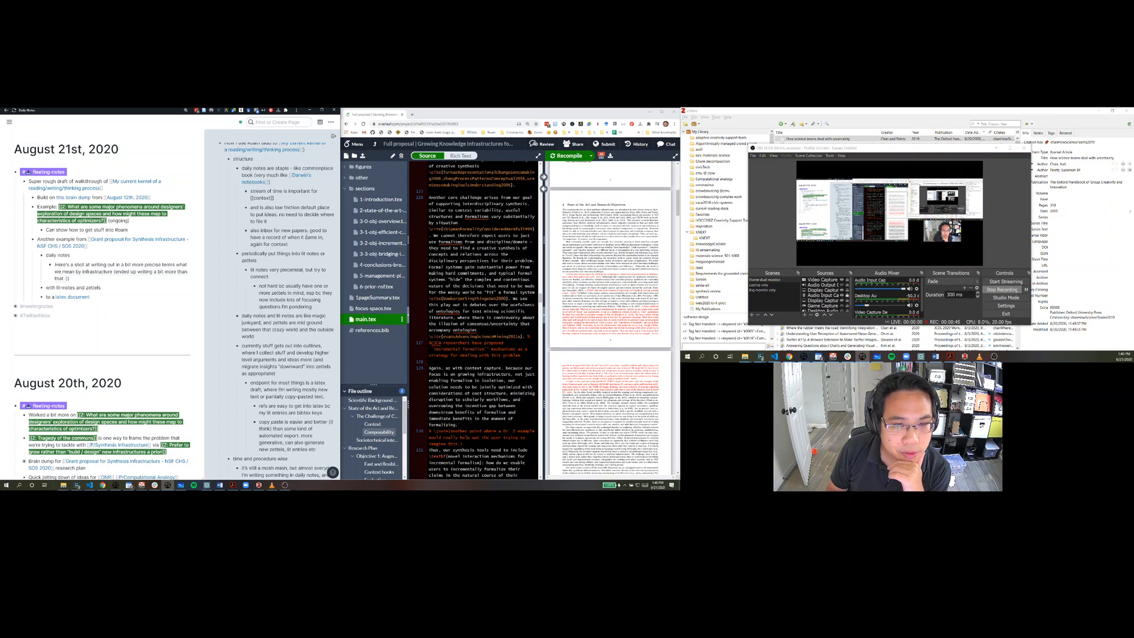
{"action": "mouse_move", "coordinate": [195, 304]}
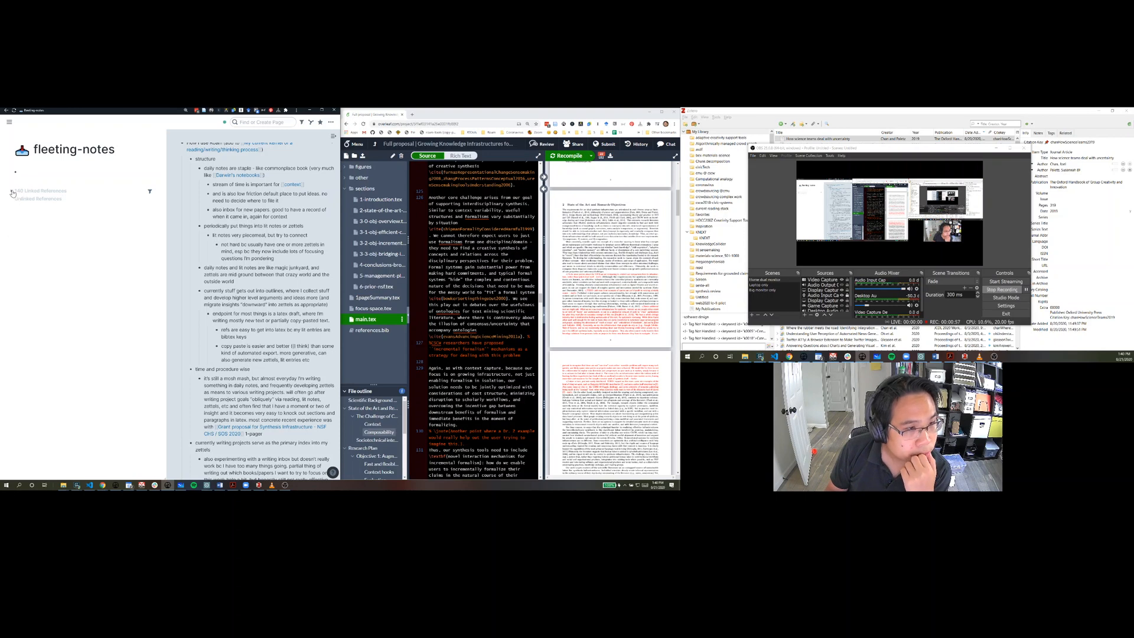
Expand the Linked References on the fleeting-notes page and read through the daily entries.
{"action": "left_click", "coordinate": [43, 191]}
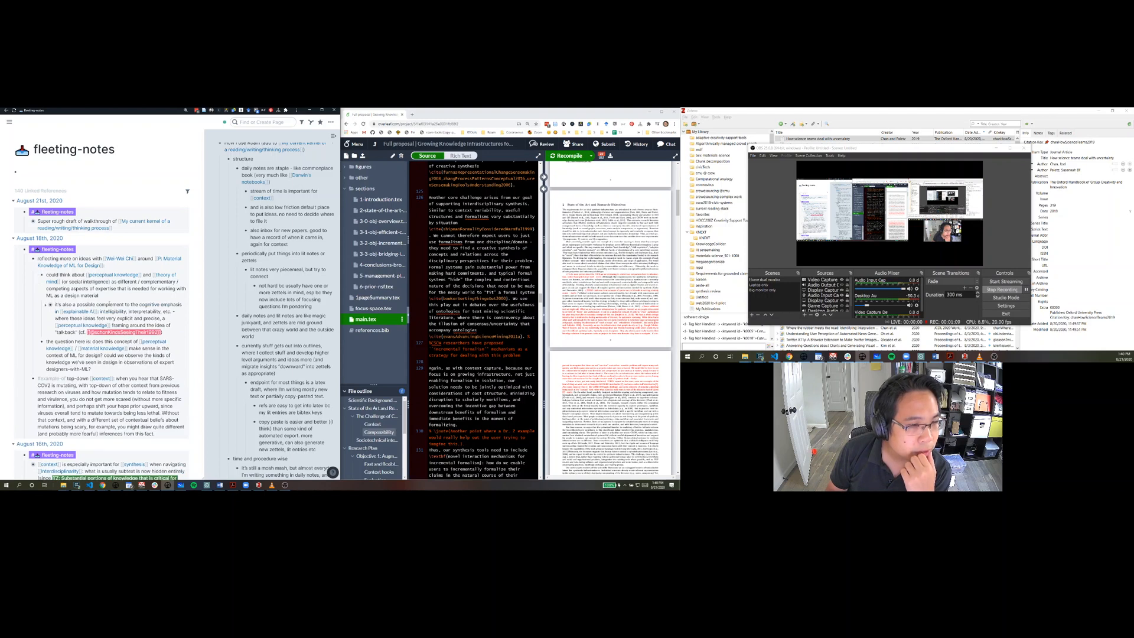
{"action": "scroll", "scroll_direction": "down", "scroll_amount": 3}
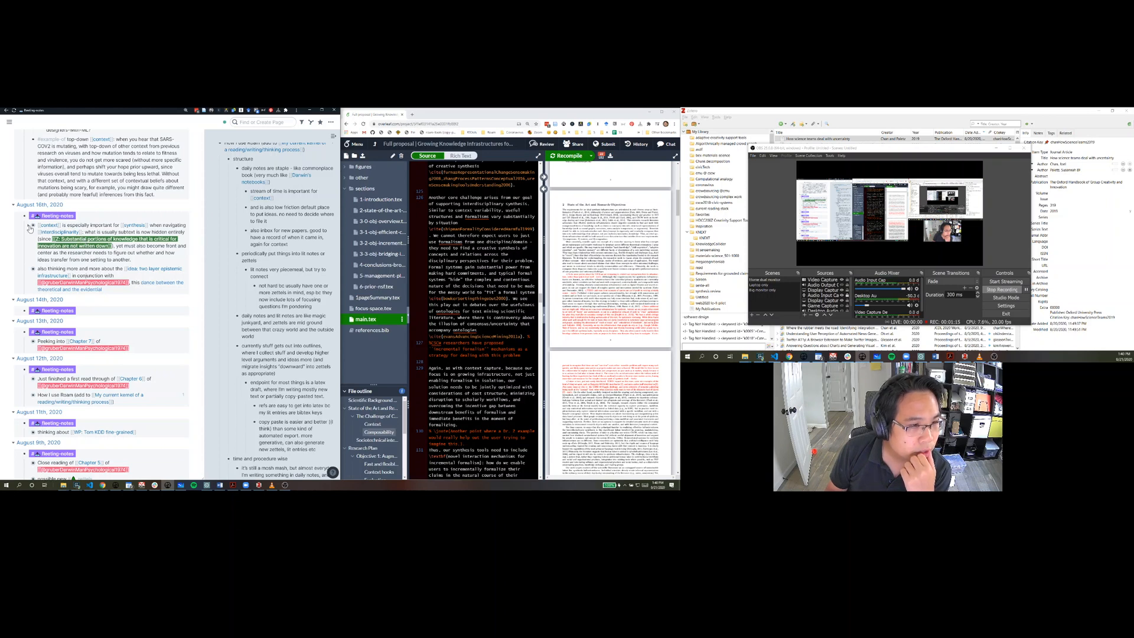
{"action": "scroll", "scroll_direction": "down", "scroll_amount": 3}
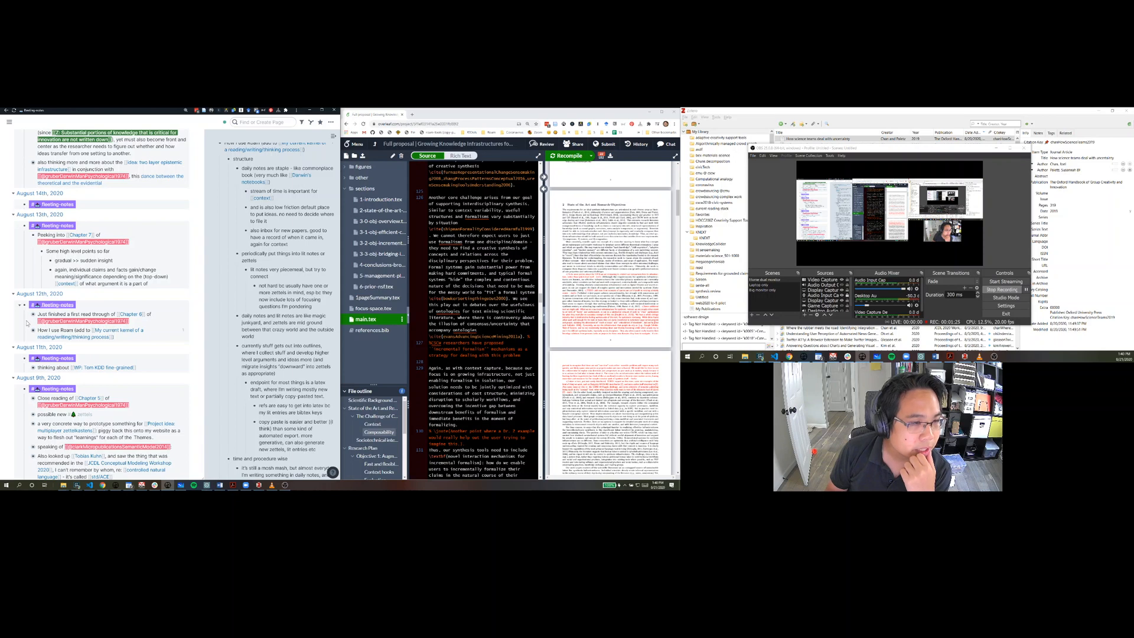
{"action": "scroll", "scroll_direction": "down", "scroll_amount": 3}
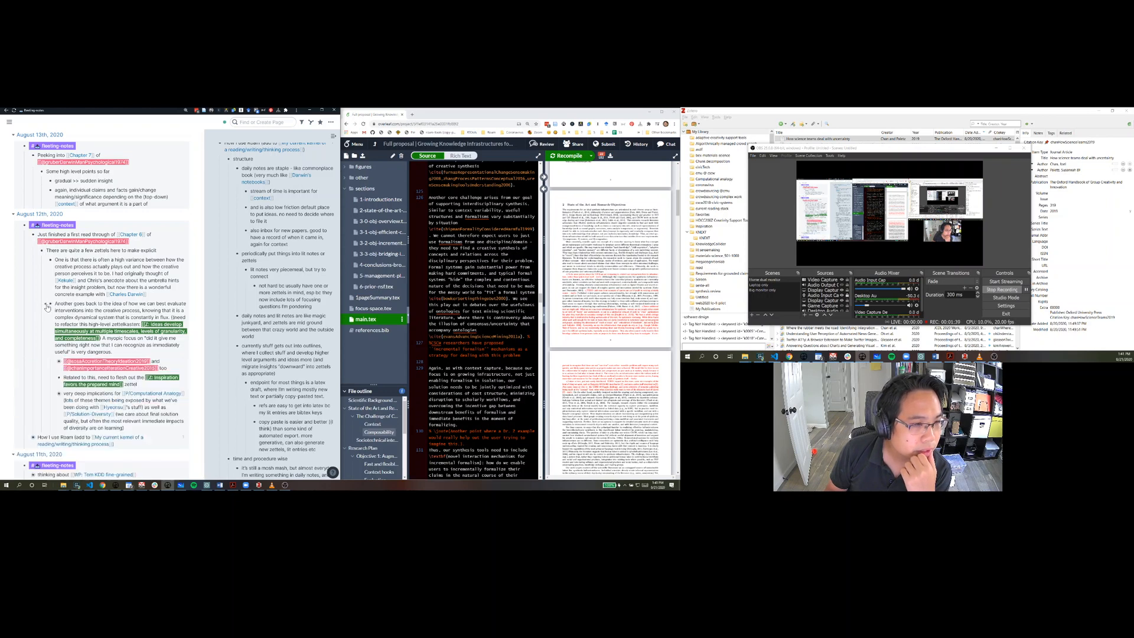
{"action": "scroll", "scroll_direction": "down", "scroll_amount": 3}
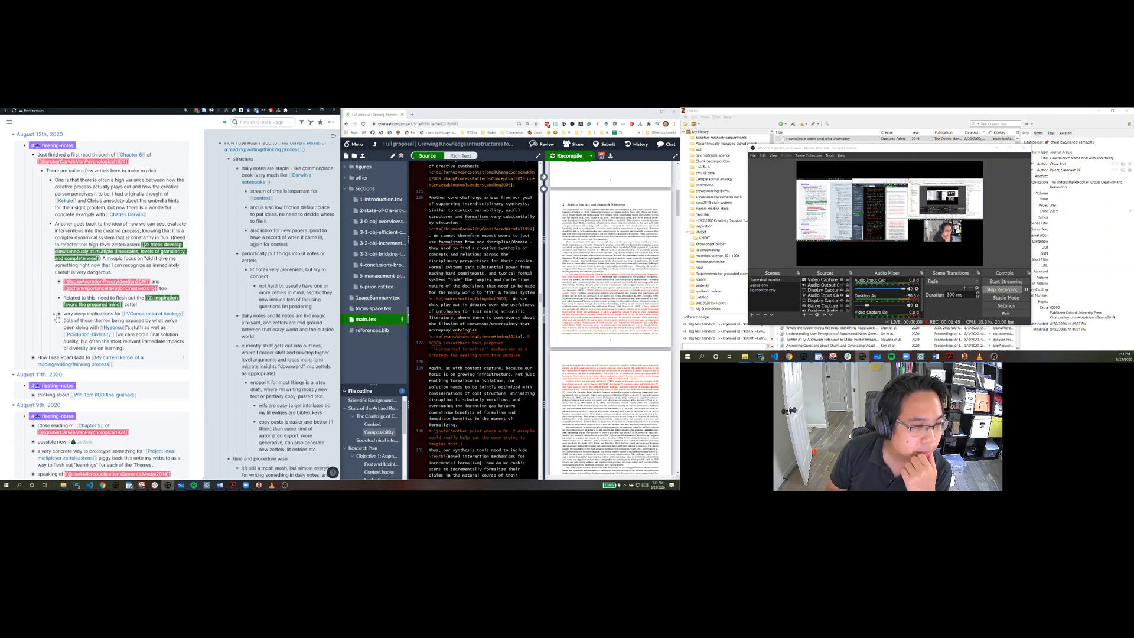
{"action": "scroll", "scroll_direction": "down", "scroll_amount": 3}
{"action": "type", "text": "see also"}
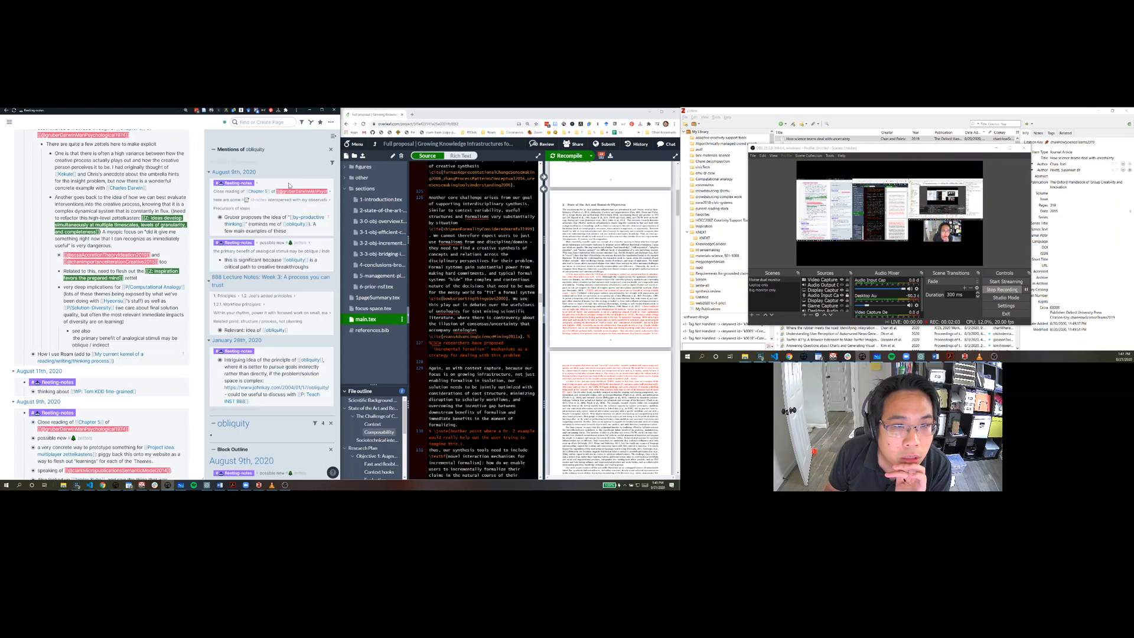
{"action": "scroll", "scroll_direction": "down", "scroll_amount": 3}
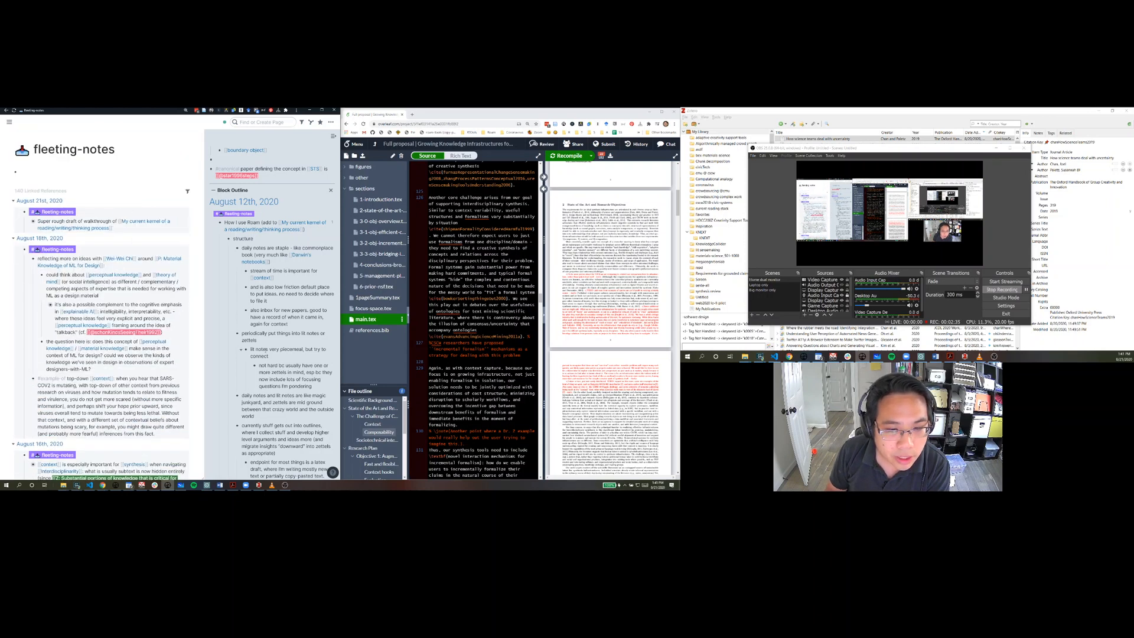
{"action": "scroll", "scroll_direction": "down", "scroll_amount": 3}
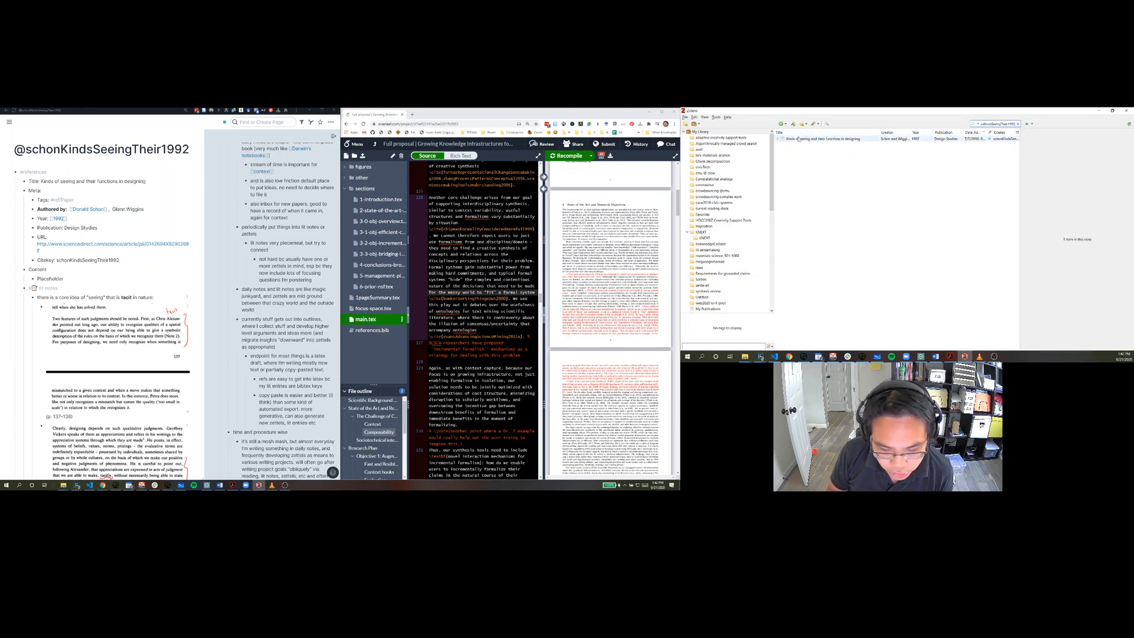
Navigate back from the Schön literature note to the fleeting-notes page.
{"action": "left_click", "coordinate": [818, 139]}
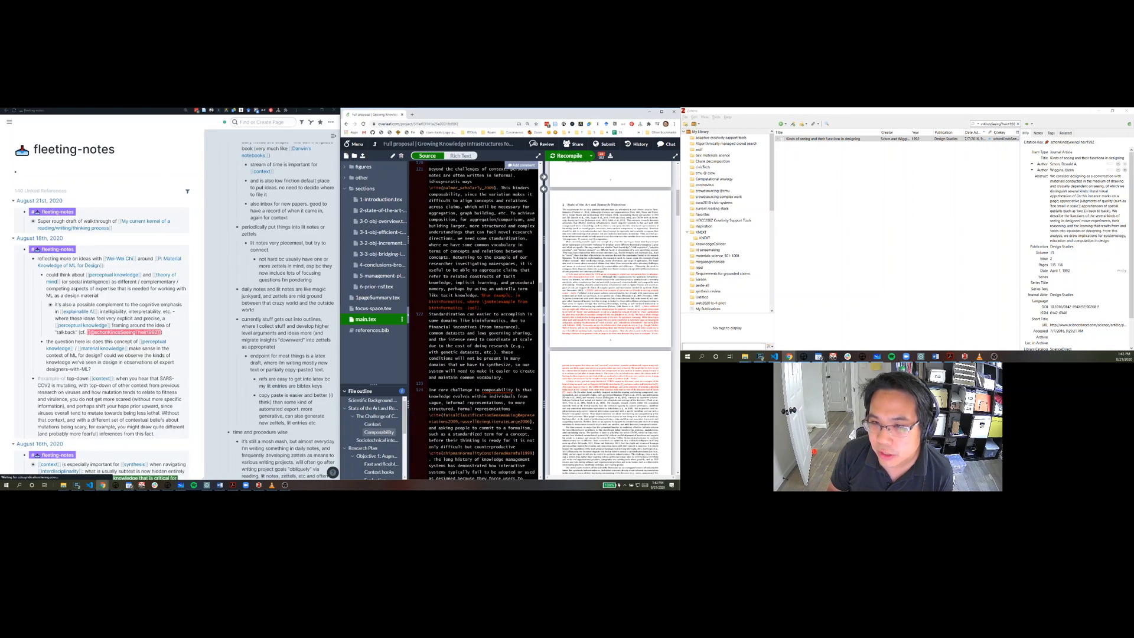
{"action": "scroll", "scroll_direction": "down", "scroll_amount": 3}
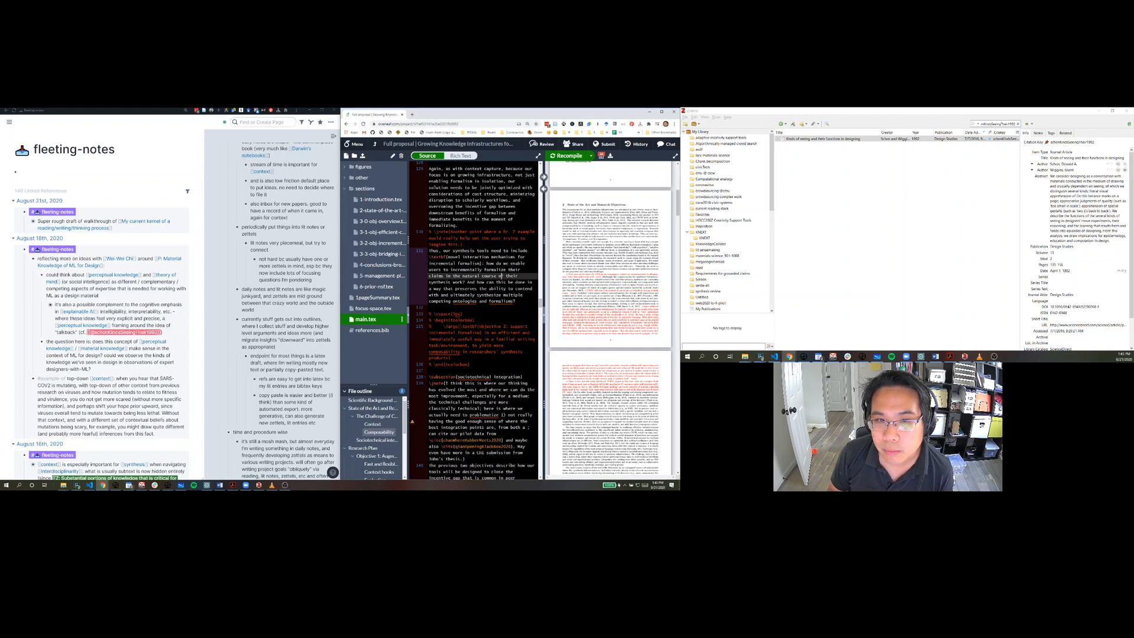
{"action": "scroll", "scroll_direction": "down", "scroll_amount": 3}
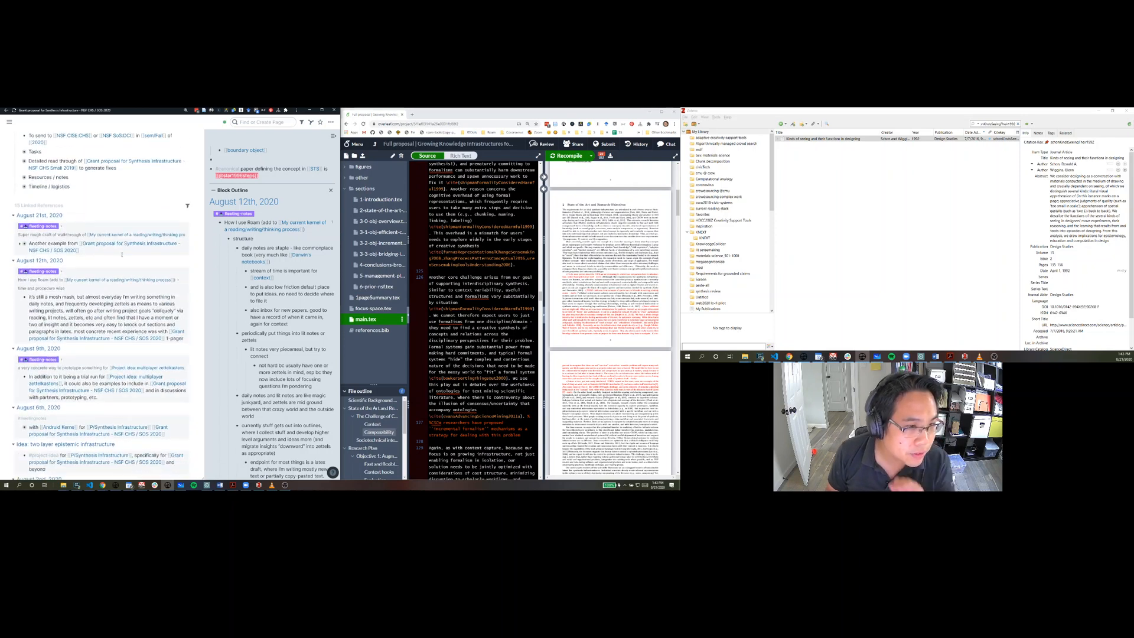
{"action": "scroll", "scroll_direction": "down", "scroll_amount": 3}
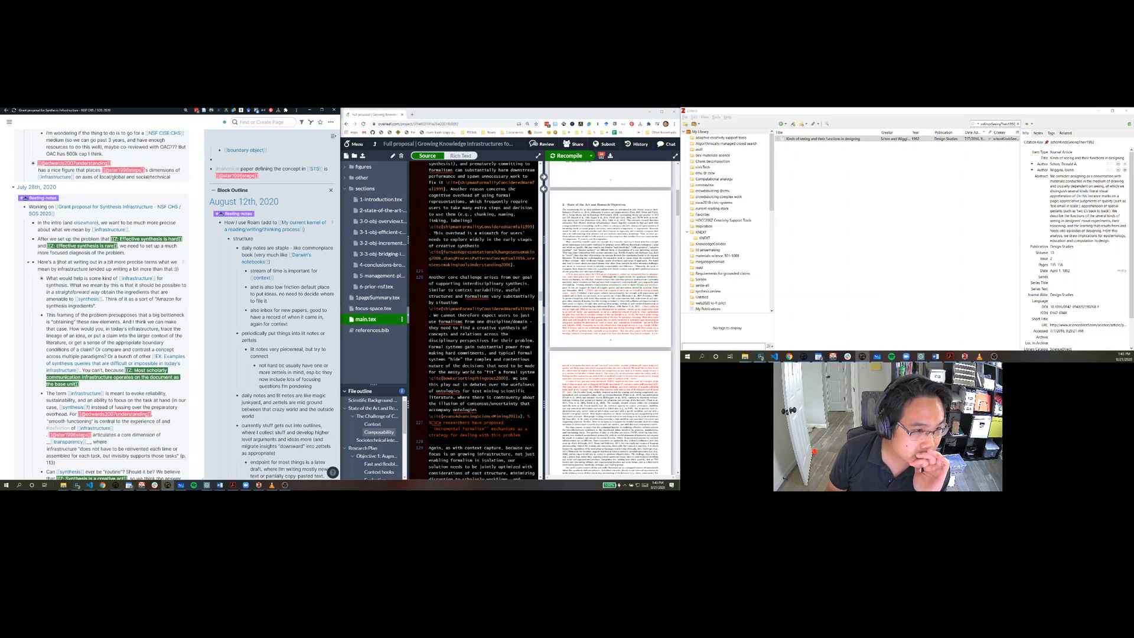
{"action": "scroll", "scroll_direction": "down", "scroll_amount": 3}
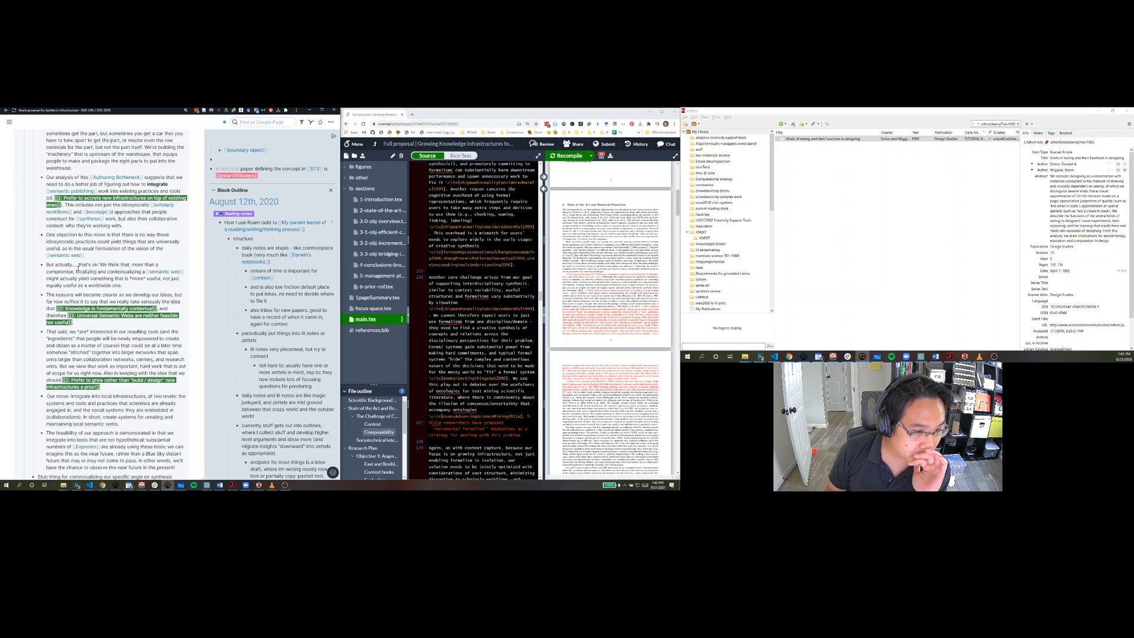
{"action": "scroll", "scroll_direction": "down", "scroll_amount": 3}
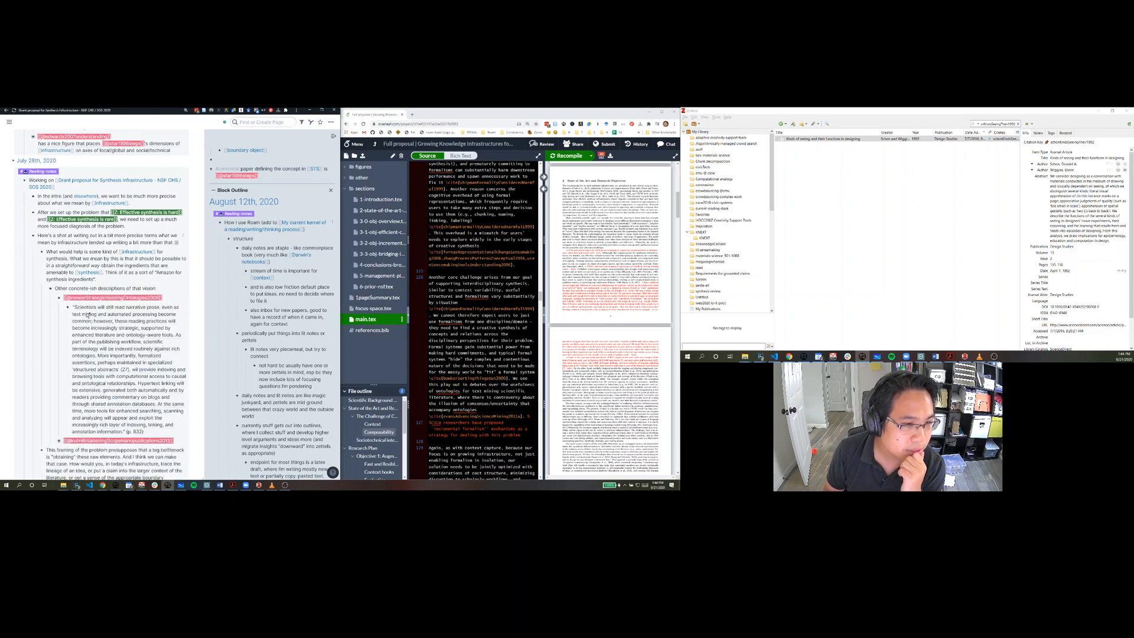
Scroll the grant notes to reach the scholarly-communication-infrastructure zettel link.
{"action": "scroll", "scroll_direction": "down", "scroll_amount": 3}
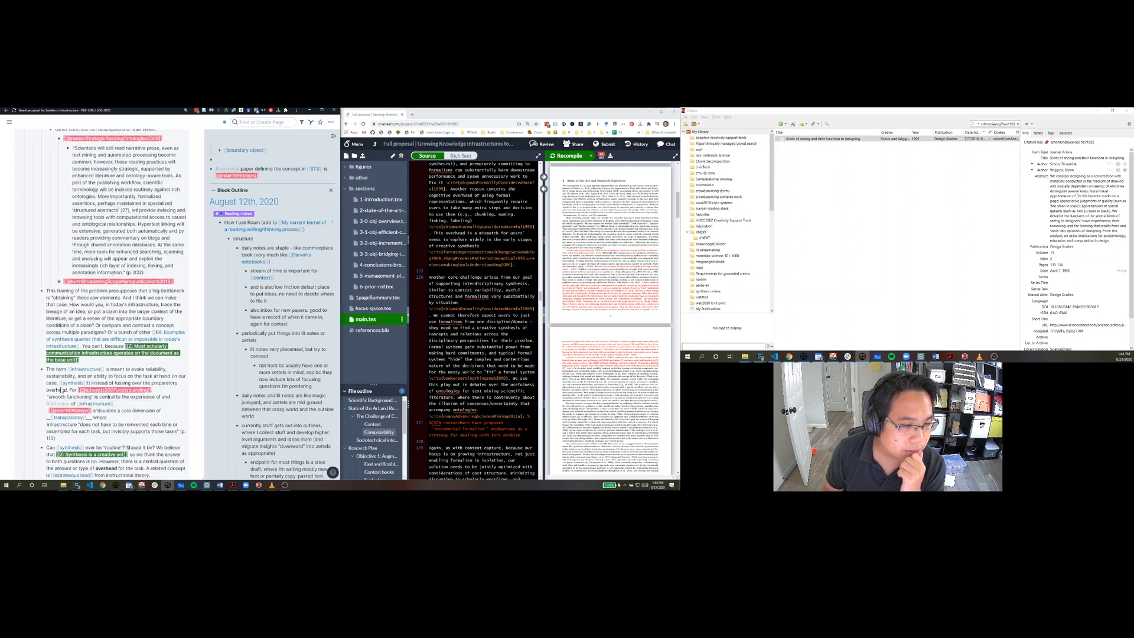
{"action": "scroll", "scroll_direction": "down", "scroll_amount": 3}
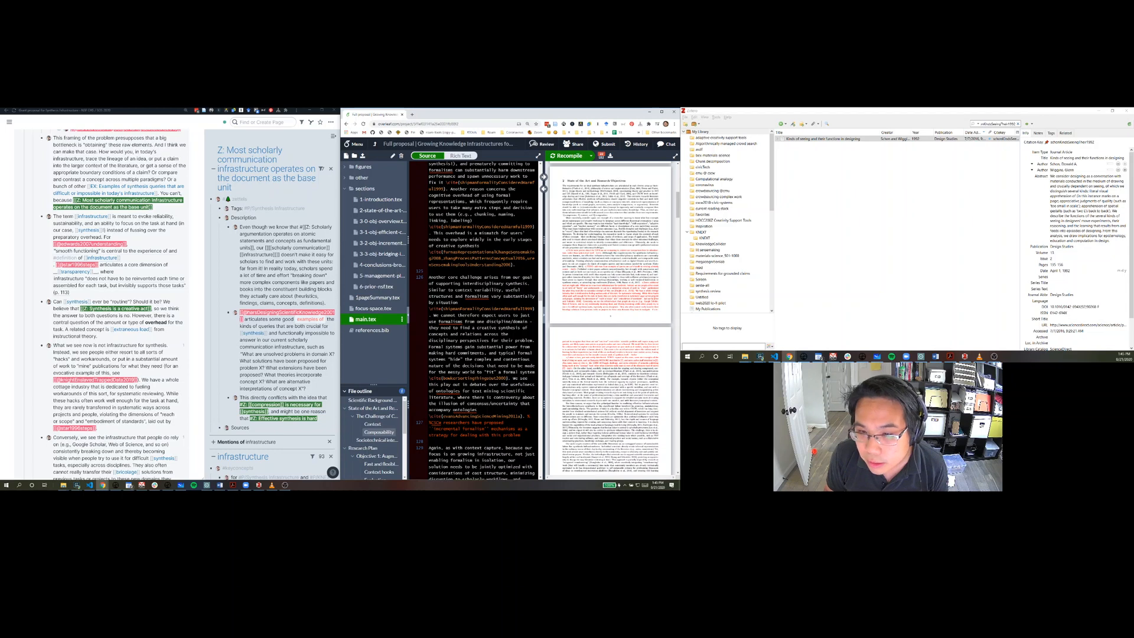
Scroll main.tex down to the 'What we see now is not infrastructure for synthesis' passage.
{"action": "scroll", "scroll_direction": "down", "scroll_amount": 3}
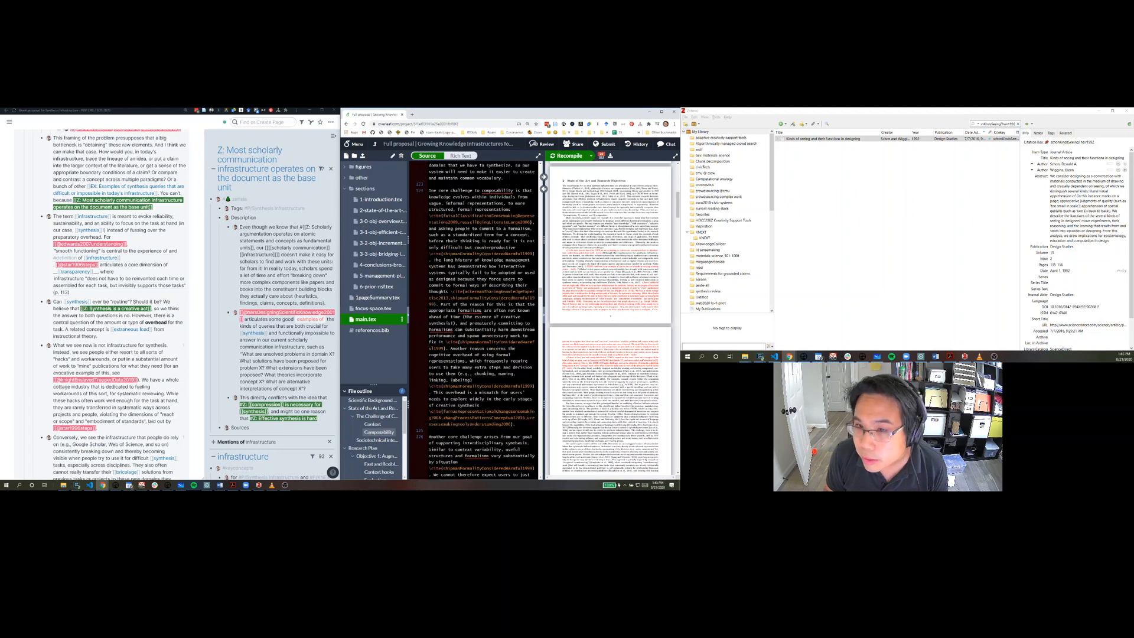
{"action": "scroll", "scroll_direction": "down", "scroll_amount": 3}
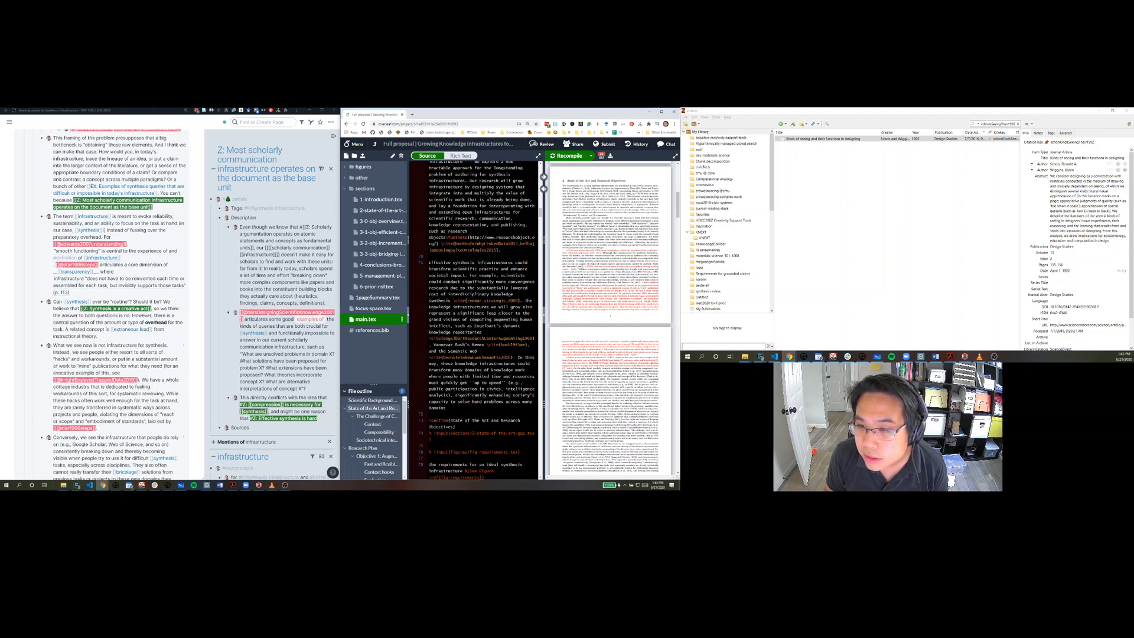
{"action": "scroll", "scroll_direction": "down", "scroll_amount": 3}
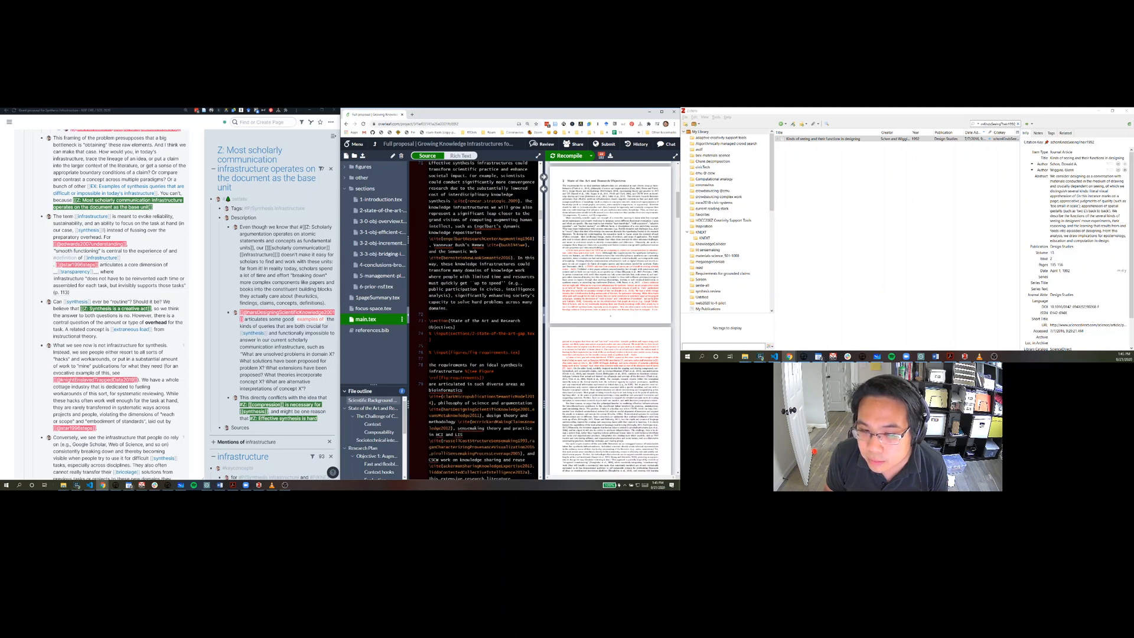
{"action": "scroll", "scroll_direction": "down", "scroll_amount": 3}
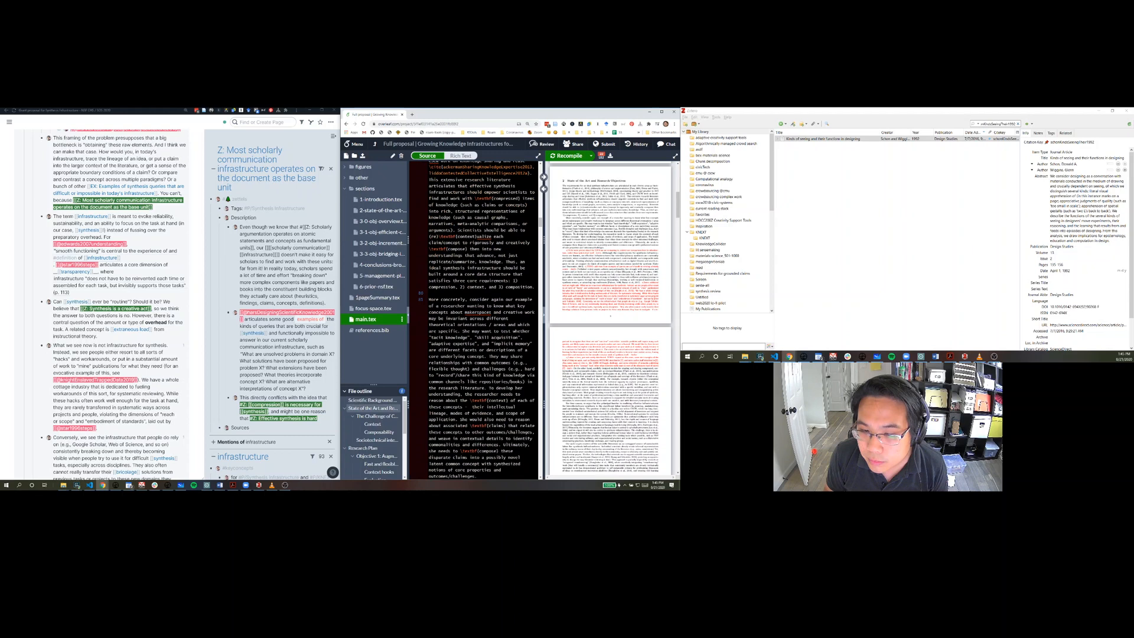
{"action": "scroll", "scroll_direction": "down", "scroll_amount": 3}
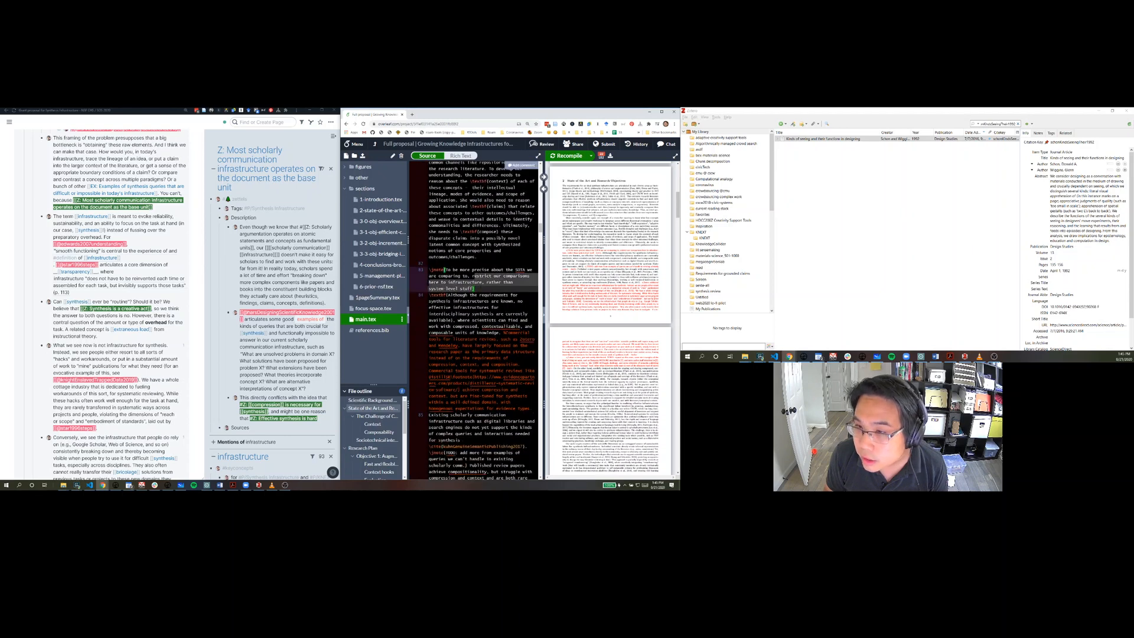
{"action": "scroll", "scroll_direction": "down", "scroll_amount": 3}
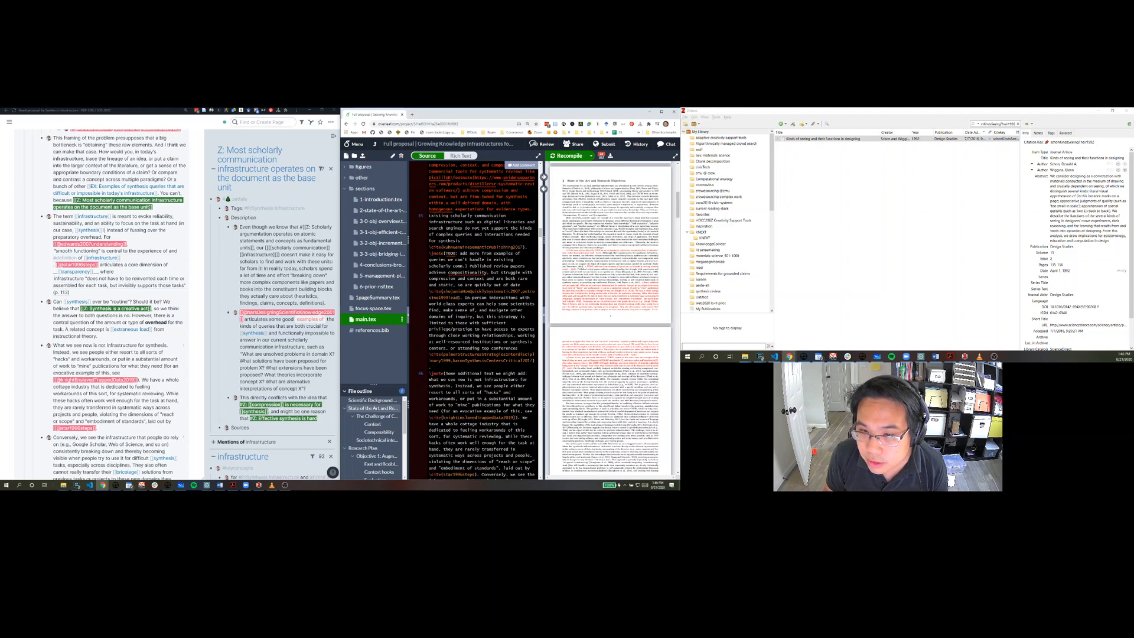
{"action": "scroll", "scroll_direction": "down", "scroll_amount": 3}
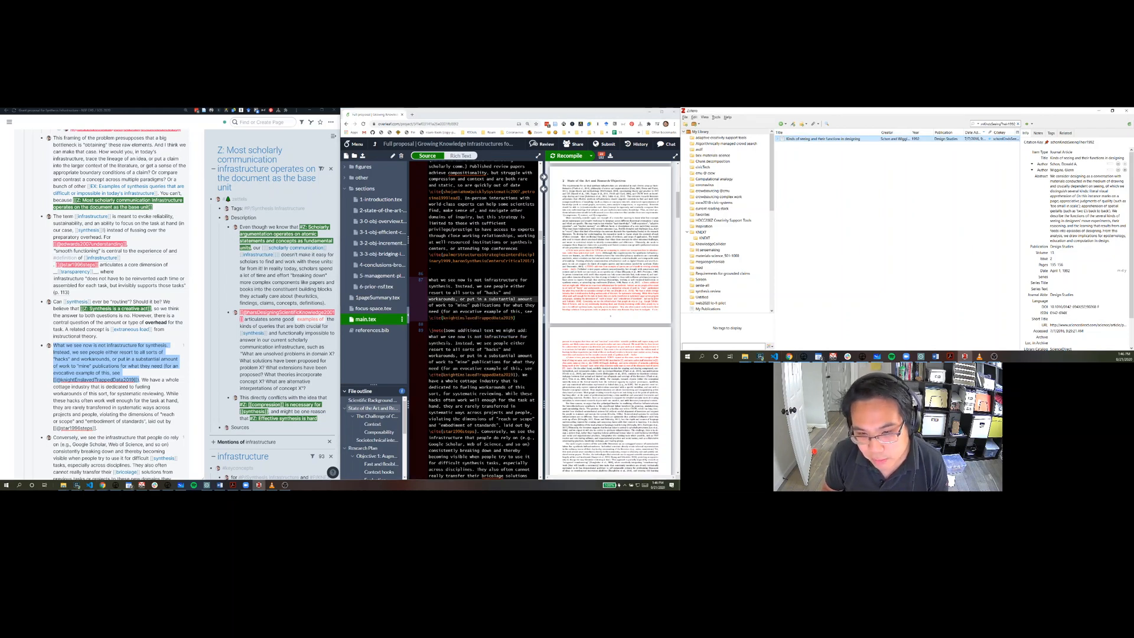
{"action": "left_click", "coordinate": [371, 330]}
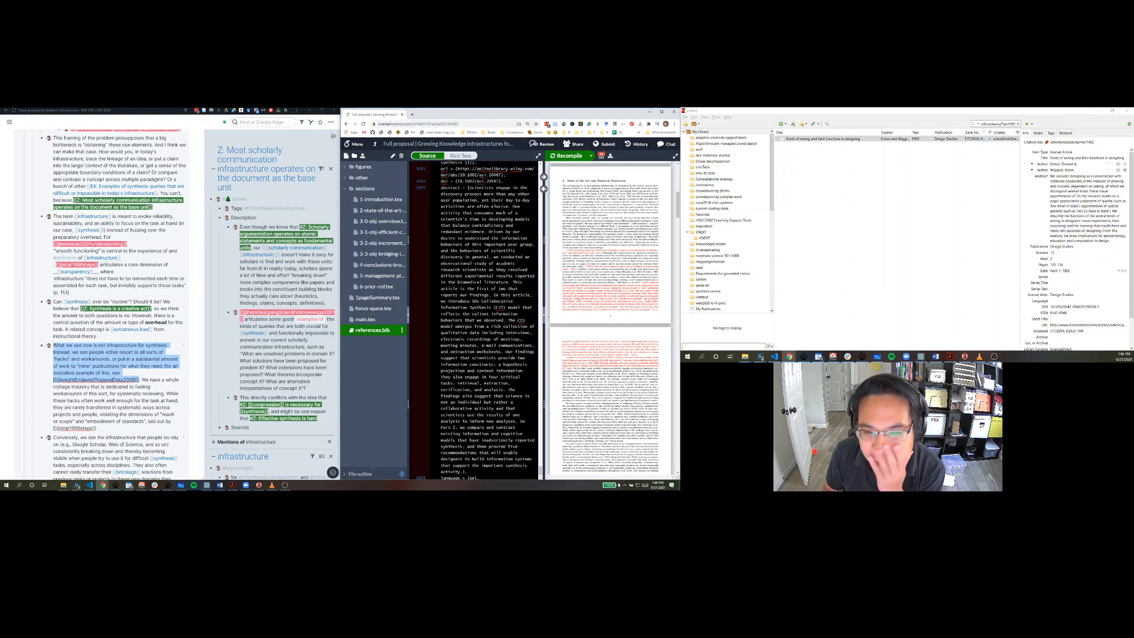
{"action": "left_click", "coordinate": [367, 319]}
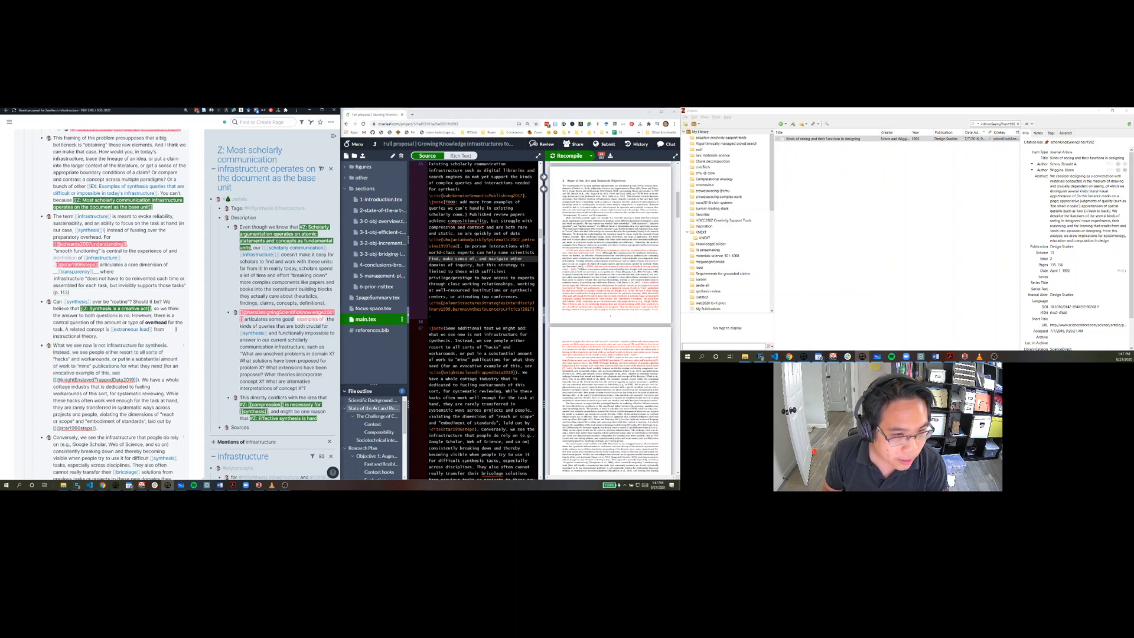
Scroll the proposal notes to the 'Do scholarly synthesis infrastructures already exist?' reference.
{"action": "scroll", "scroll_direction": "down", "scroll_amount": 3}
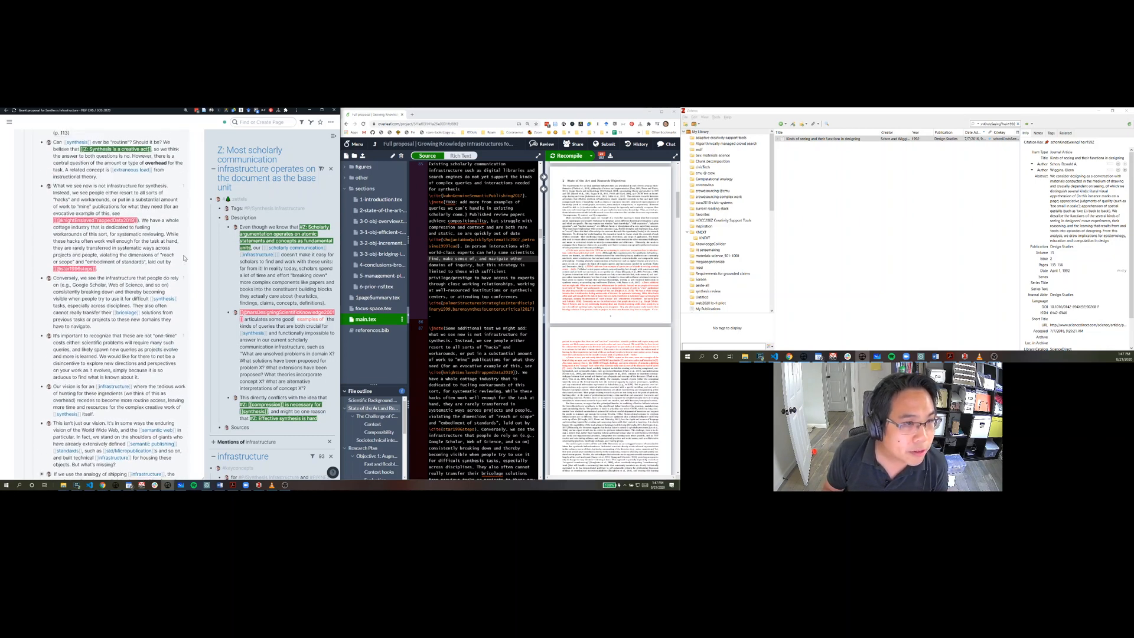
{"action": "mouse_move", "coordinate": [184, 185]}
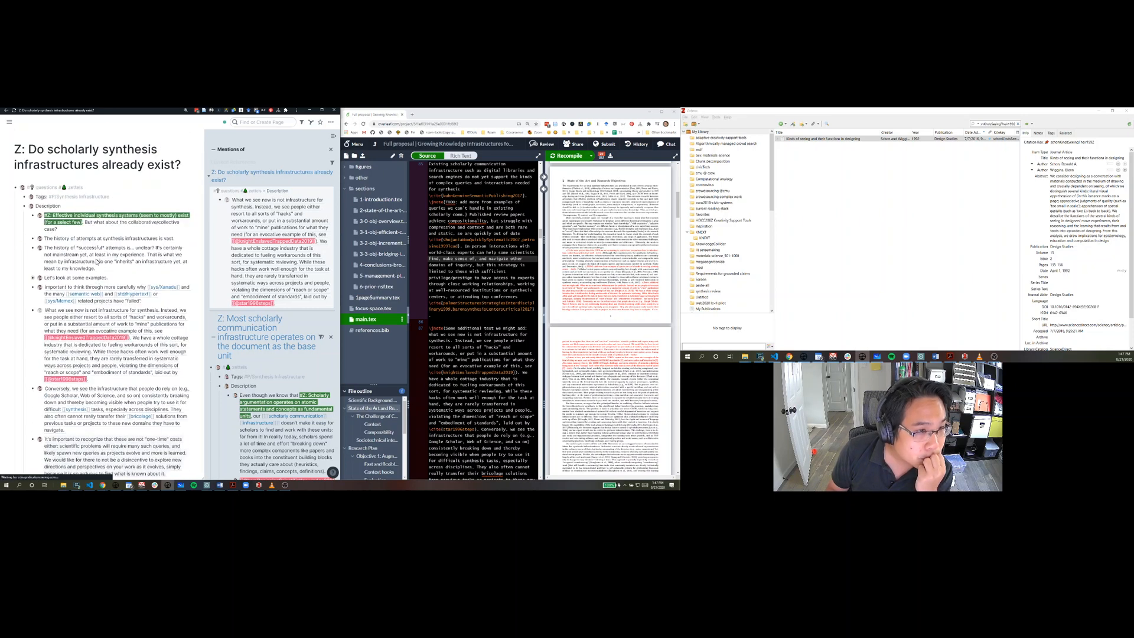
{"action": "scroll", "scroll_direction": "down", "scroll_amount": 3}
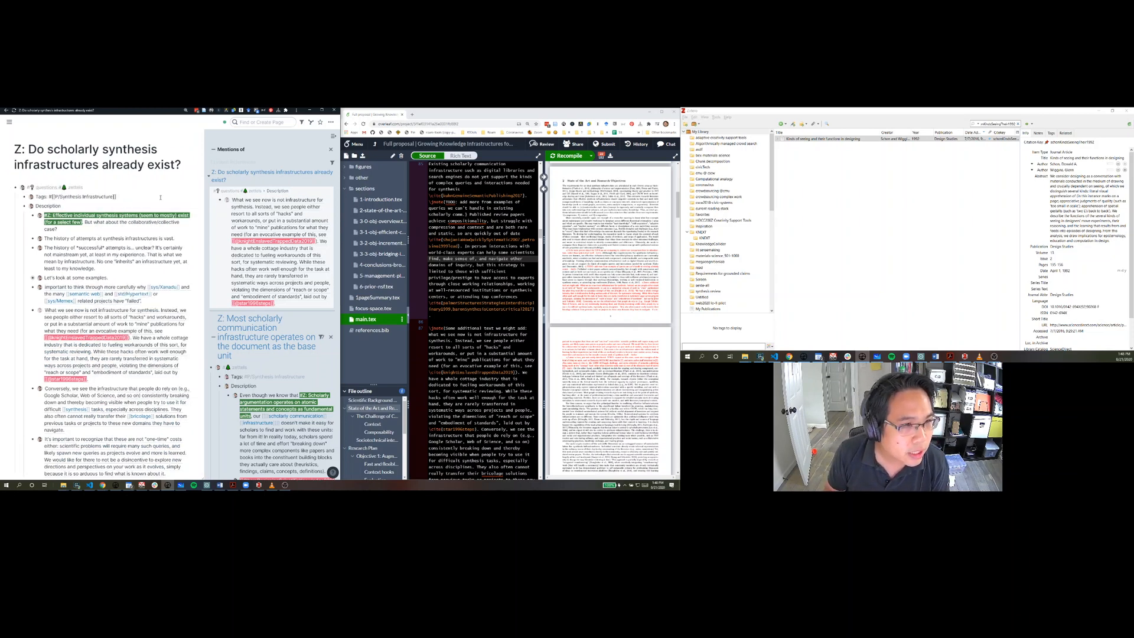
{"action": "scroll", "scroll_direction": "down", "scroll_amount": 3}
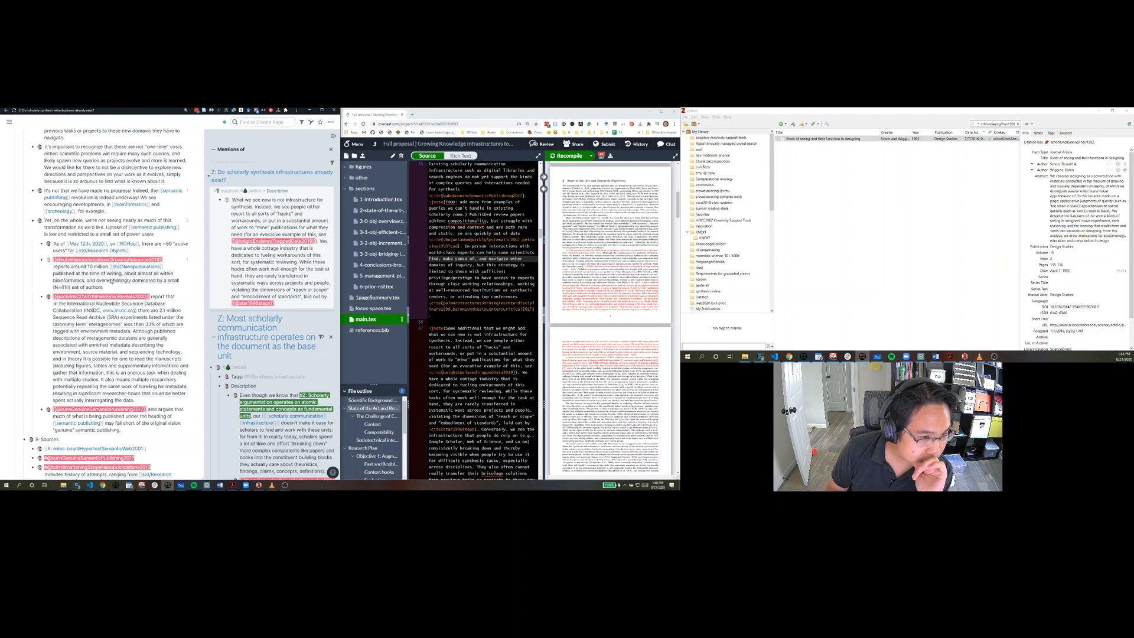
{"action": "scroll", "scroll_direction": "down", "scroll_amount": 3}
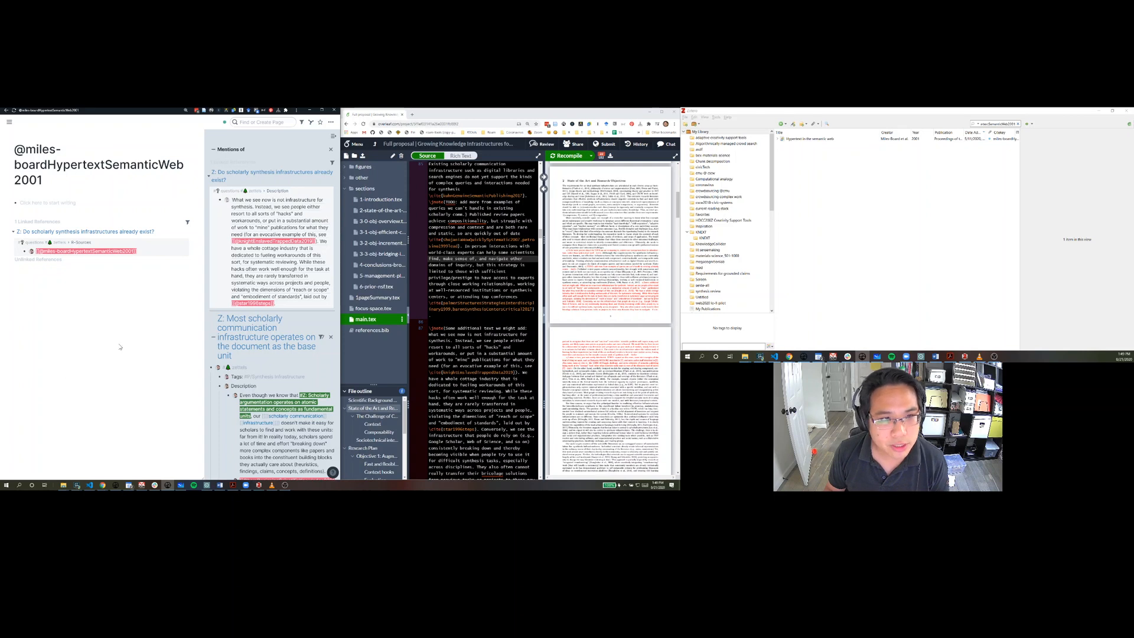
{"action": "mouse_move", "coordinate": [158, 328]}
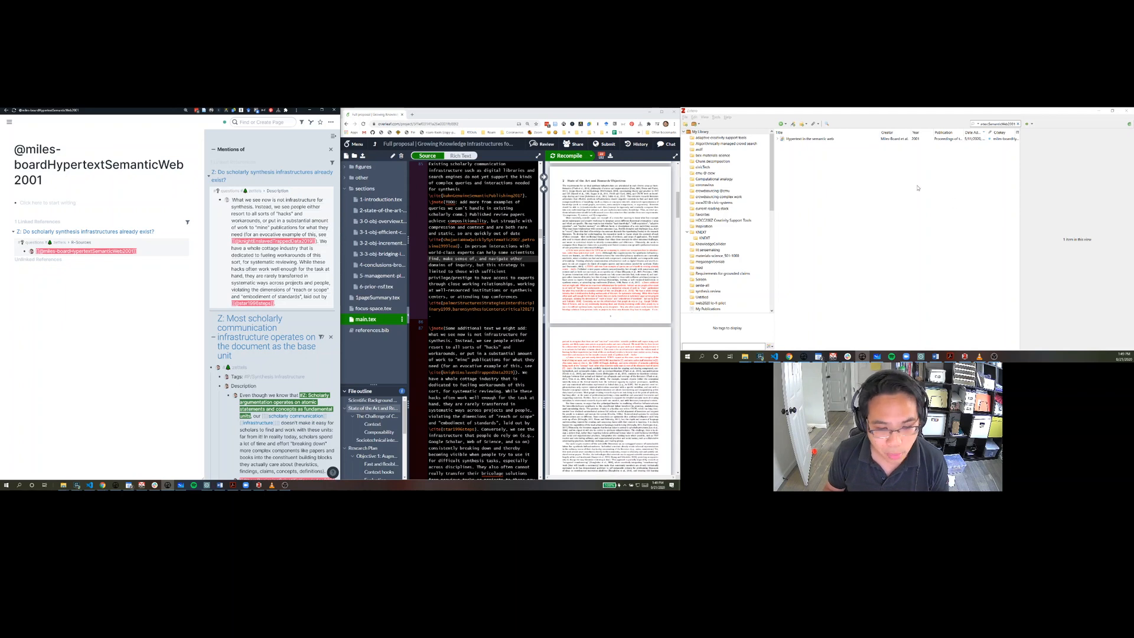
Select the 'Hypertext in the semantic web' item in Zotero and bring up its actions.
{"action": "left_click", "coordinate": [811, 138]}
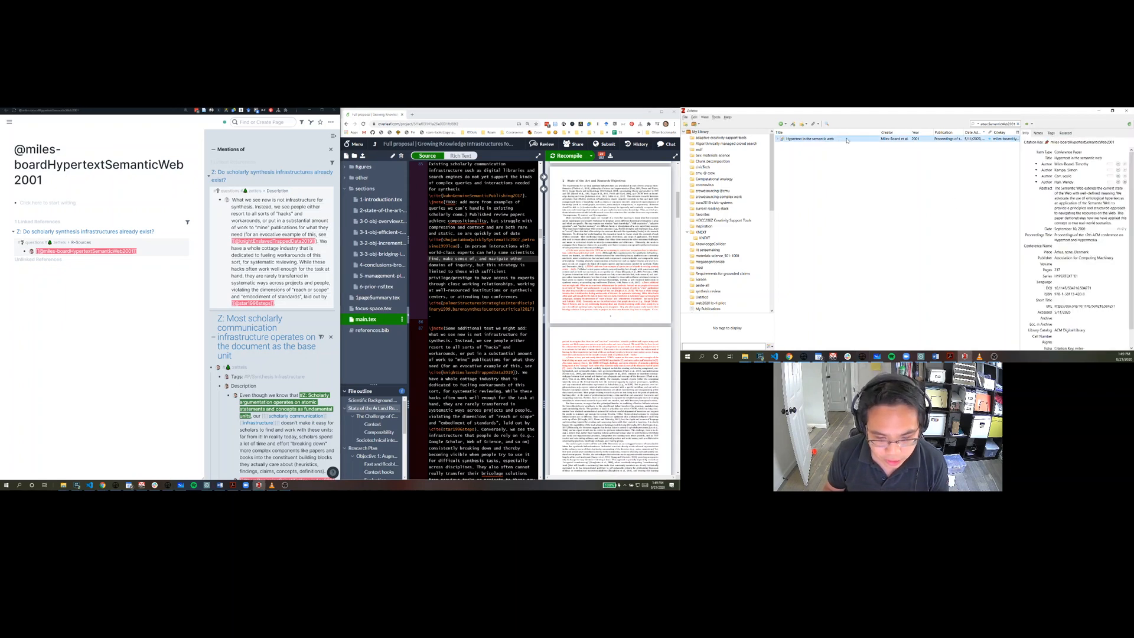
{"action": "right_click", "coordinate": [807, 140]}
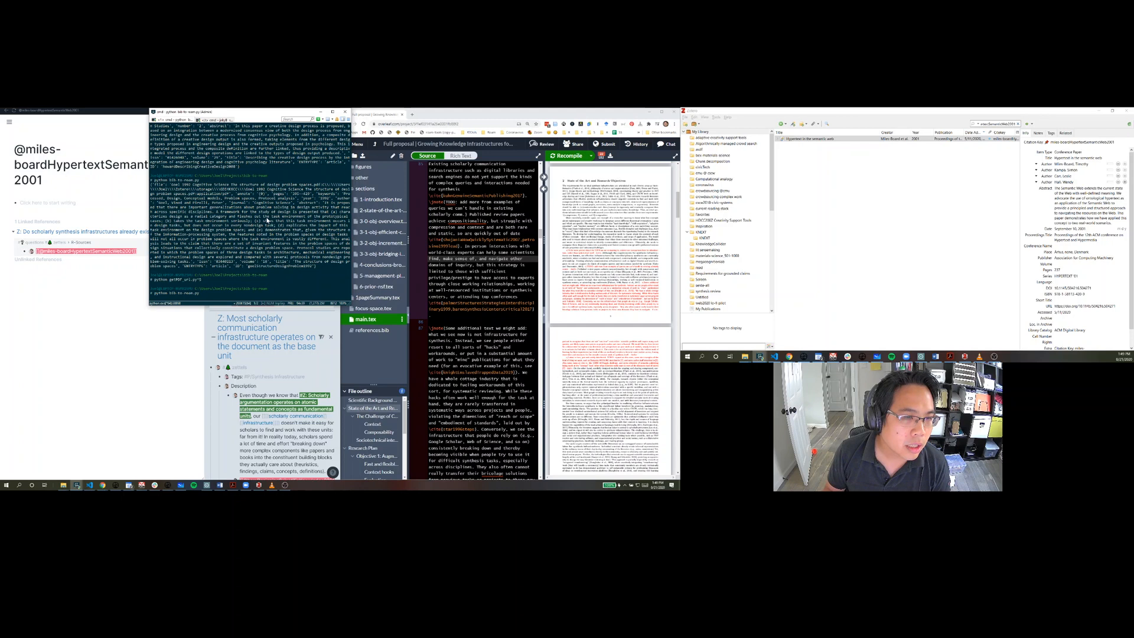
{"action": "mouse_move", "coordinate": [243, 283]}
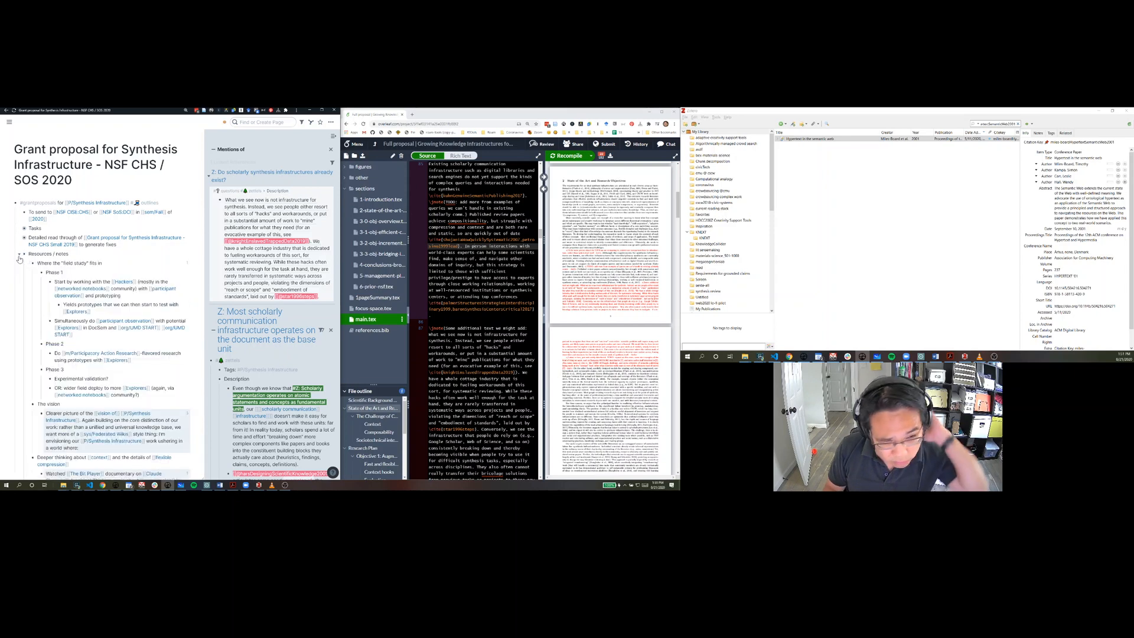
Scroll the grant proposal page past its outline to the August 2020 daily-note linked references.
{"action": "scroll", "scroll_direction": "down", "scroll_amount": 3}
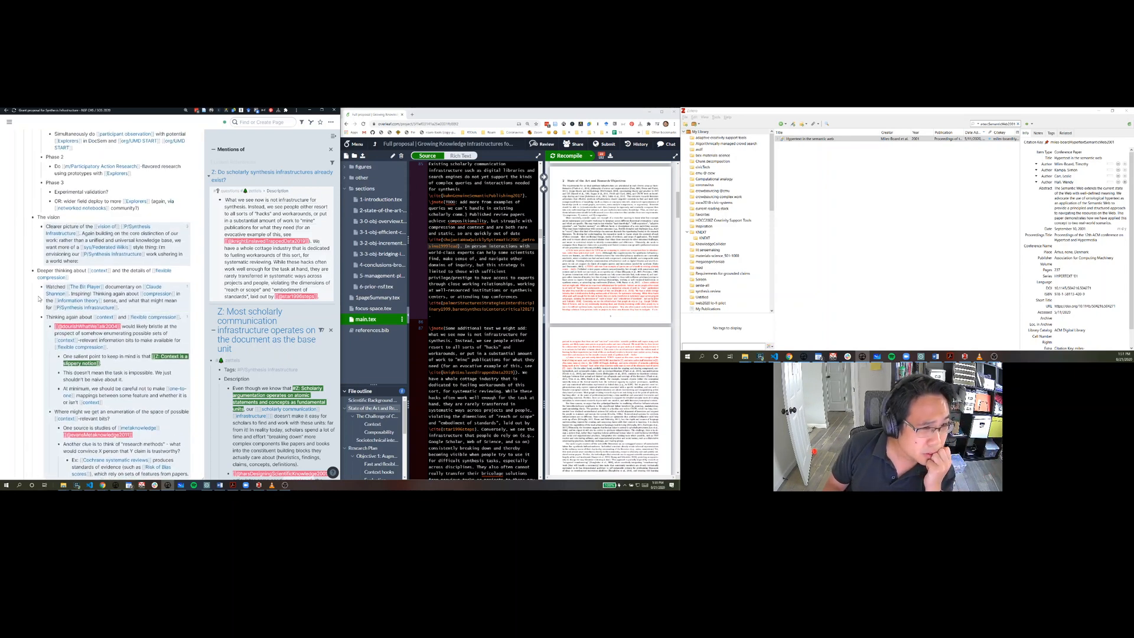
{"action": "scroll", "scroll_direction": "down", "scroll_amount": 3}
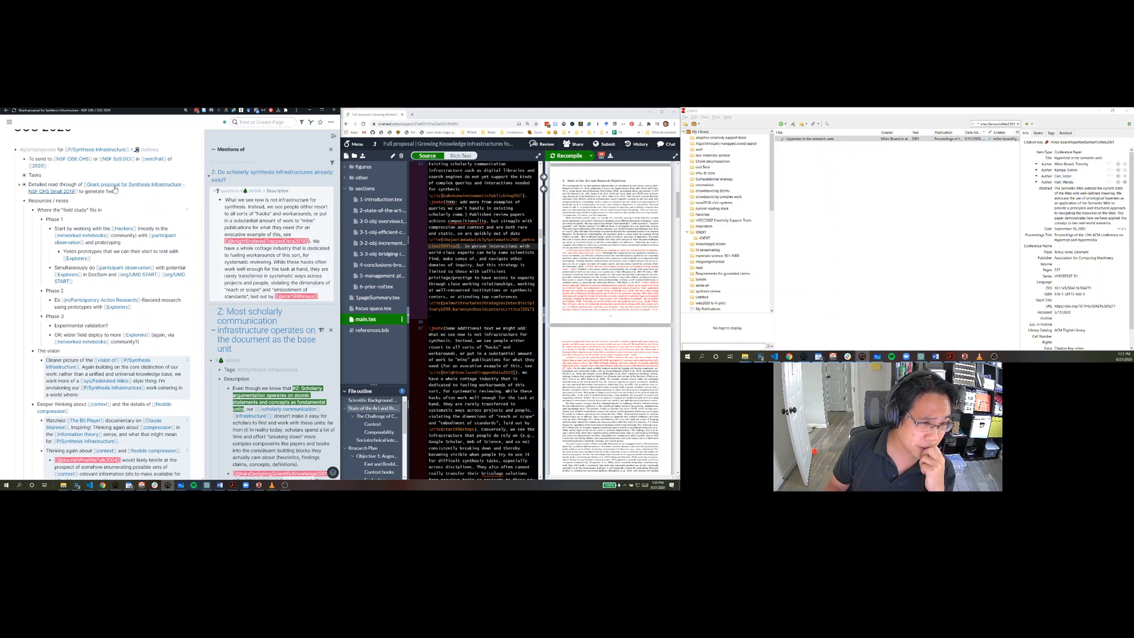
{"action": "scroll", "scroll_direction": "down", "scroll_amount": 3}
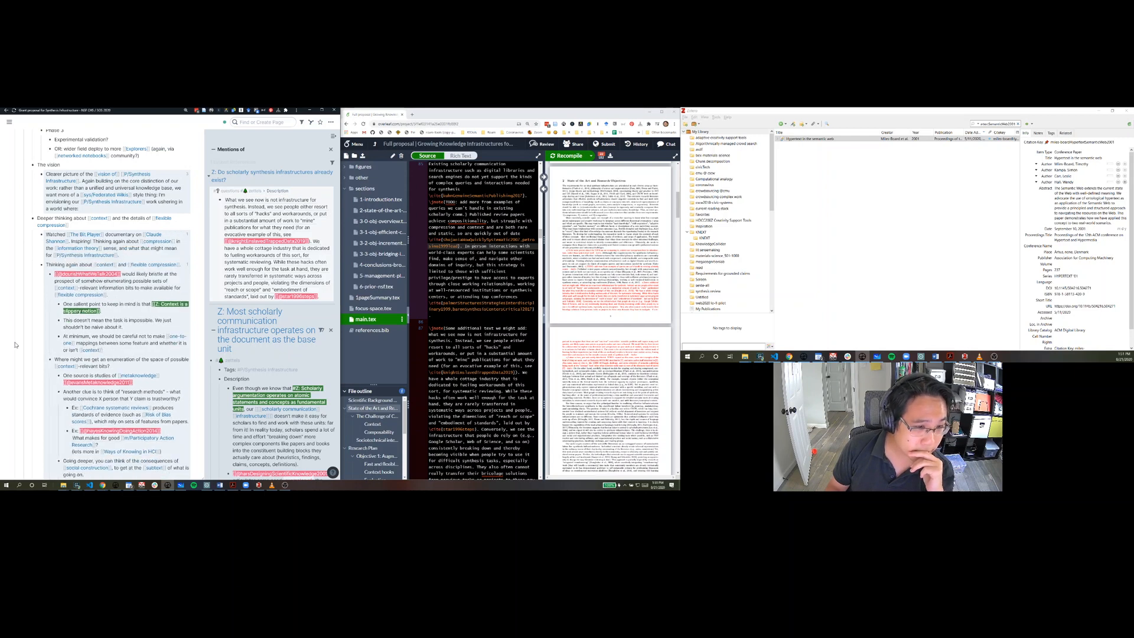
{"action": "scroll", "scroll_direction": "down", "scroll_amount": 3}
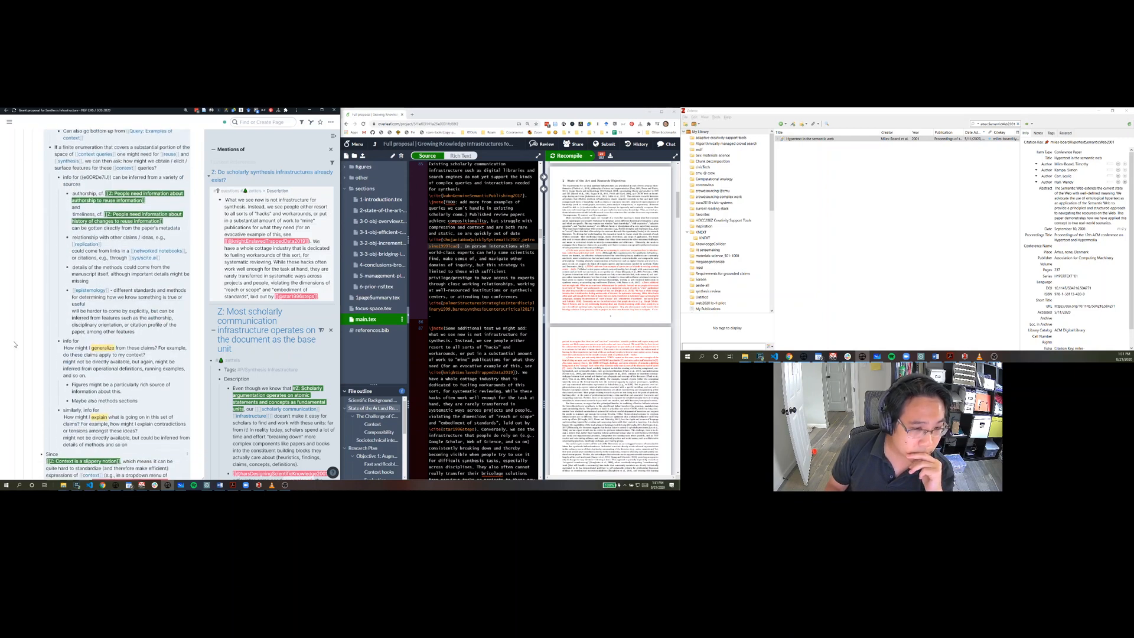
{"action": "scroll", "scroll_direction": "down", "scroll_amount": 3}
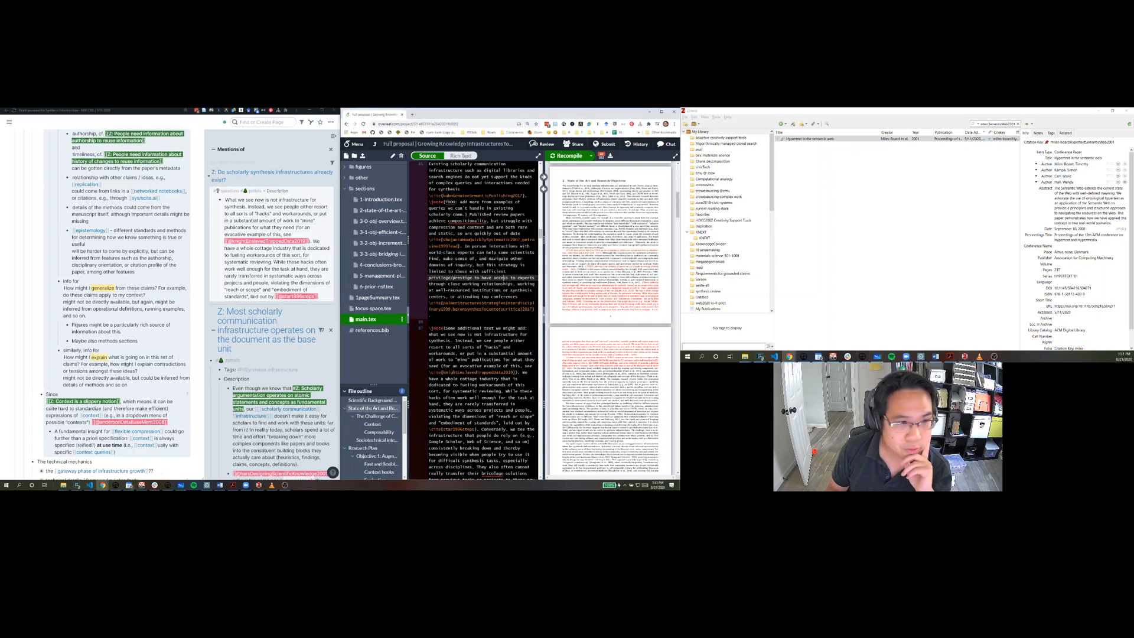
{"action": "scroll", "scroll_direction": "down", "scroll_amount": 3}
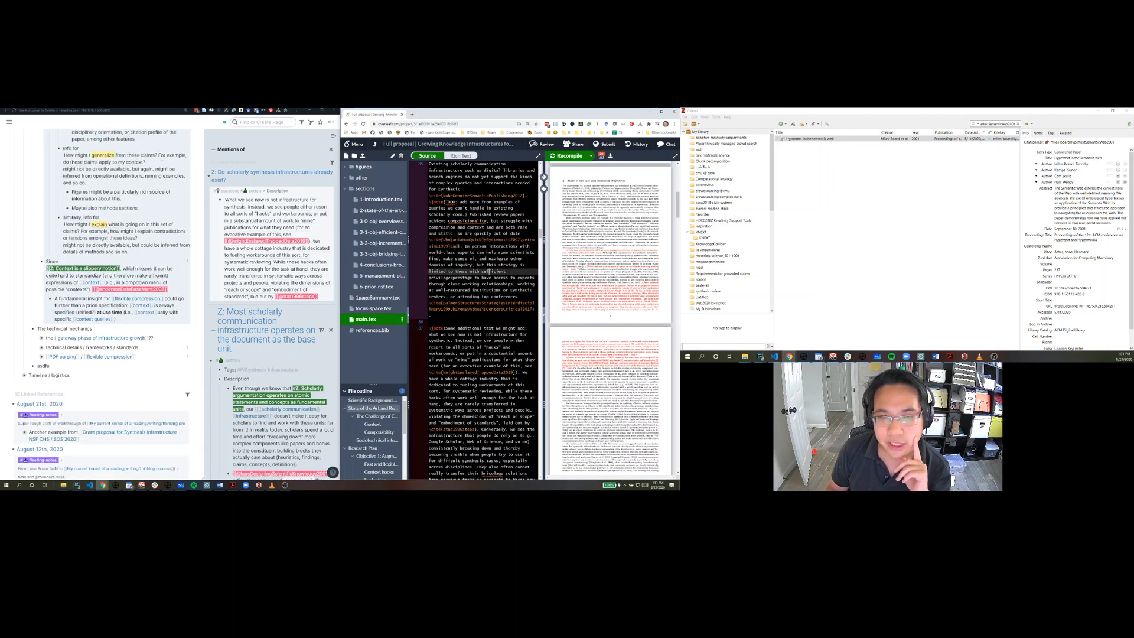
{"action": "scroll", "scroll_direction": "down", "scroll_amount": 3}
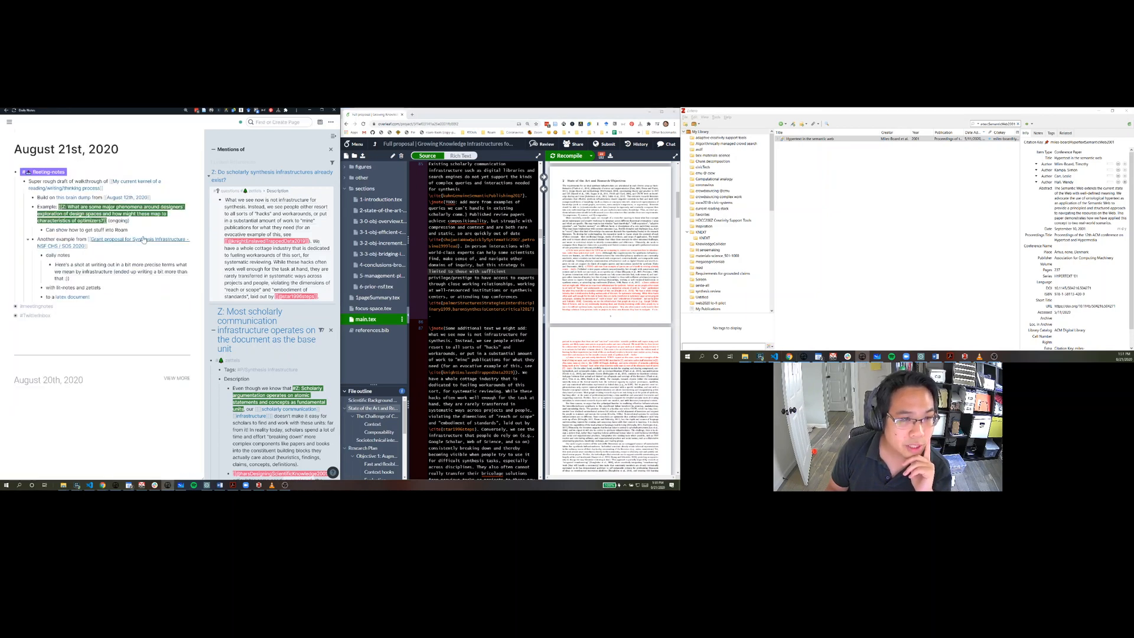
{"action": "left_click", "coordinate": [112, 239]}
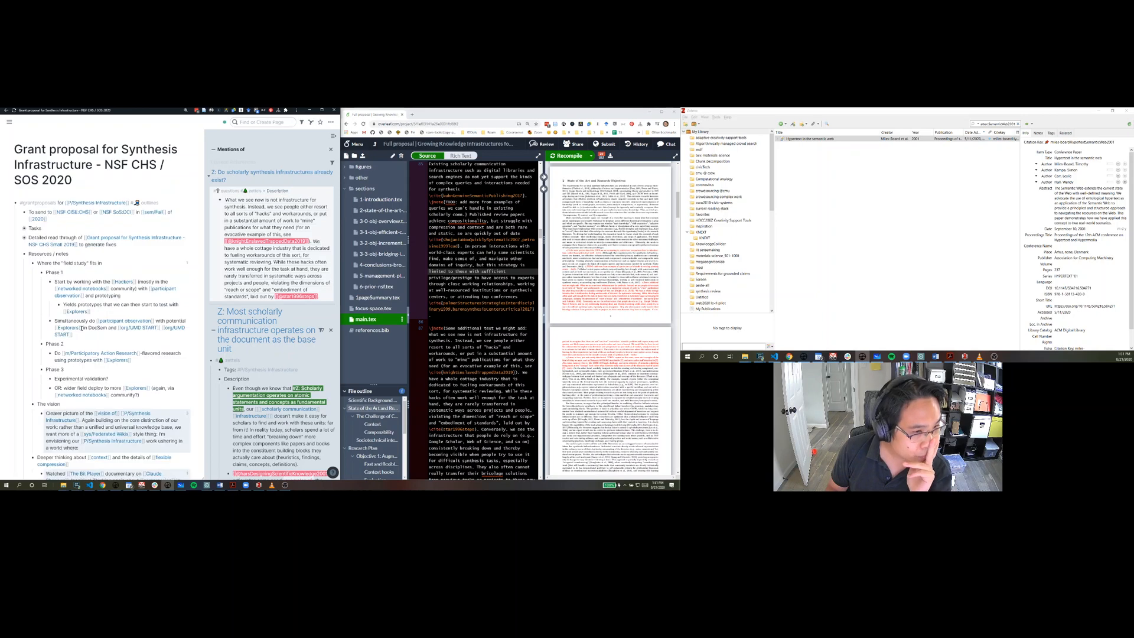
{"action": "scroll", "scroll_direction": "down", "scroll_amount": 3}
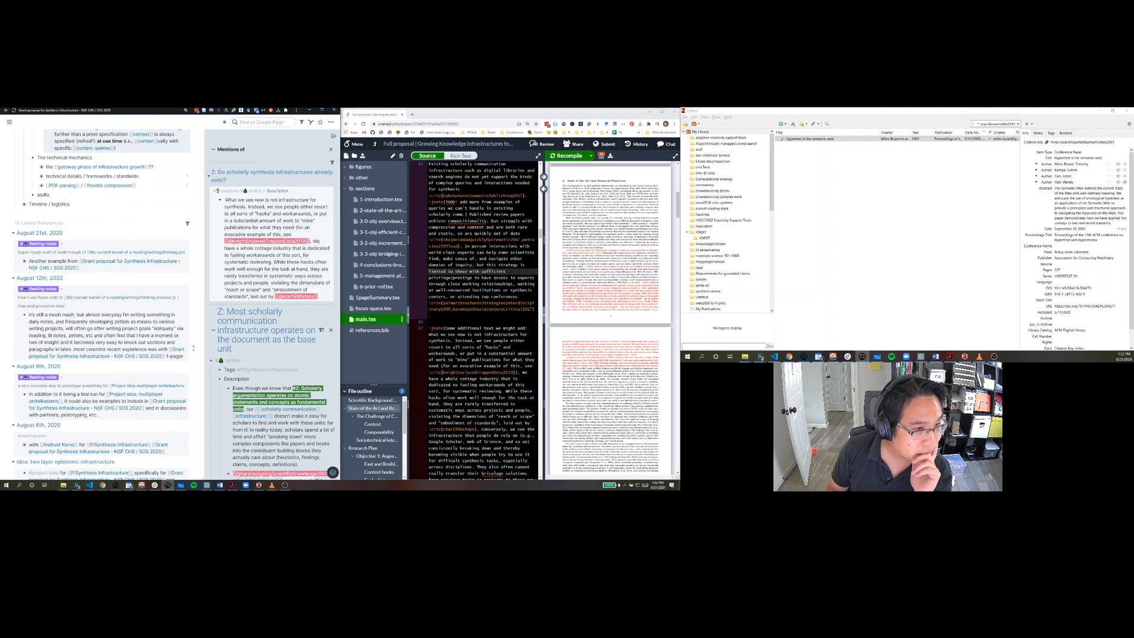
Bring the Edwards 2007 'Understanding infrastructure' note up beside the July 30th, 2020 reading notes.
{"action": "scroll", "scroll_direction": "down", "scroll_amount": 3}
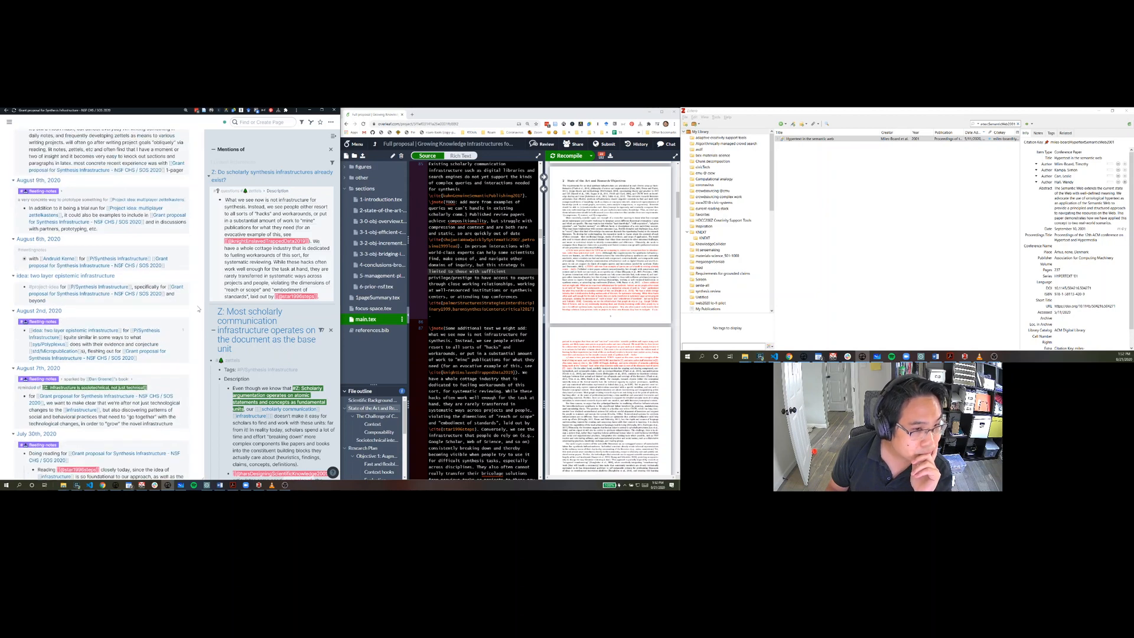
{"action": "scroll", "scroll_direction": "down", "scroll_amount": 3}
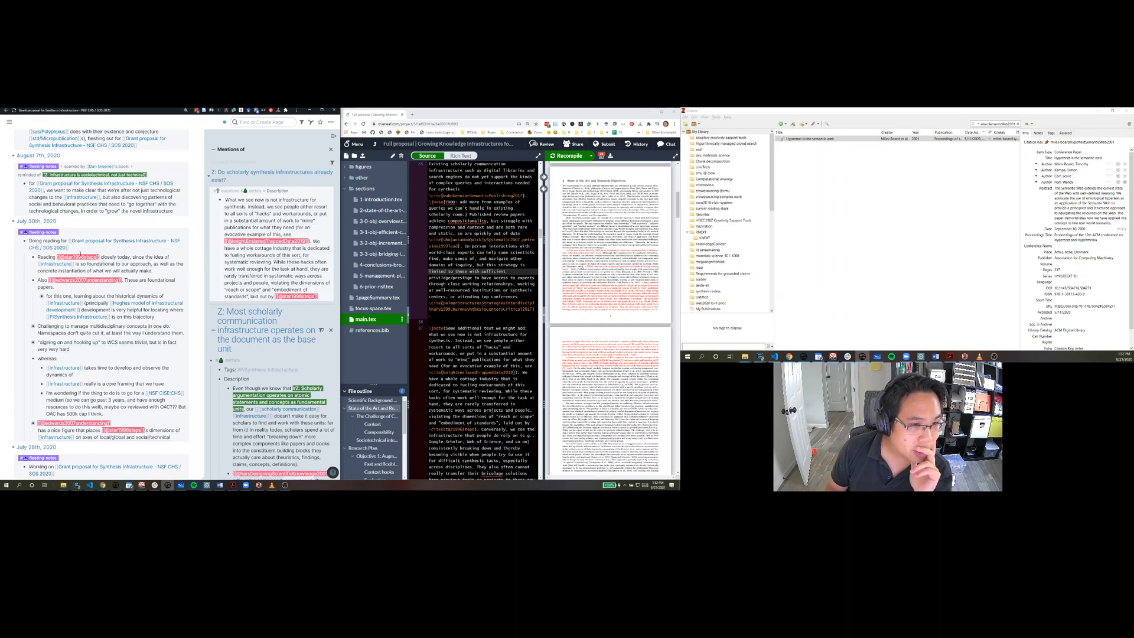
{"action": "mouse_move", "coordinate": [33, 300]}
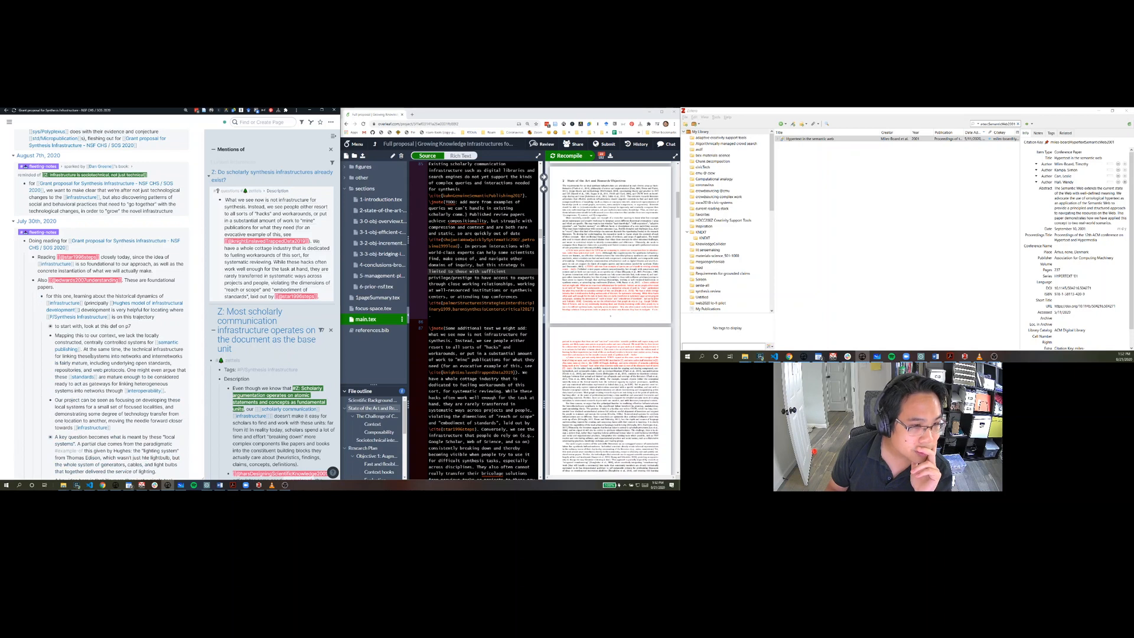
{"action": "scroll", "scroll_direction": "down", "scroll_amount": 3}
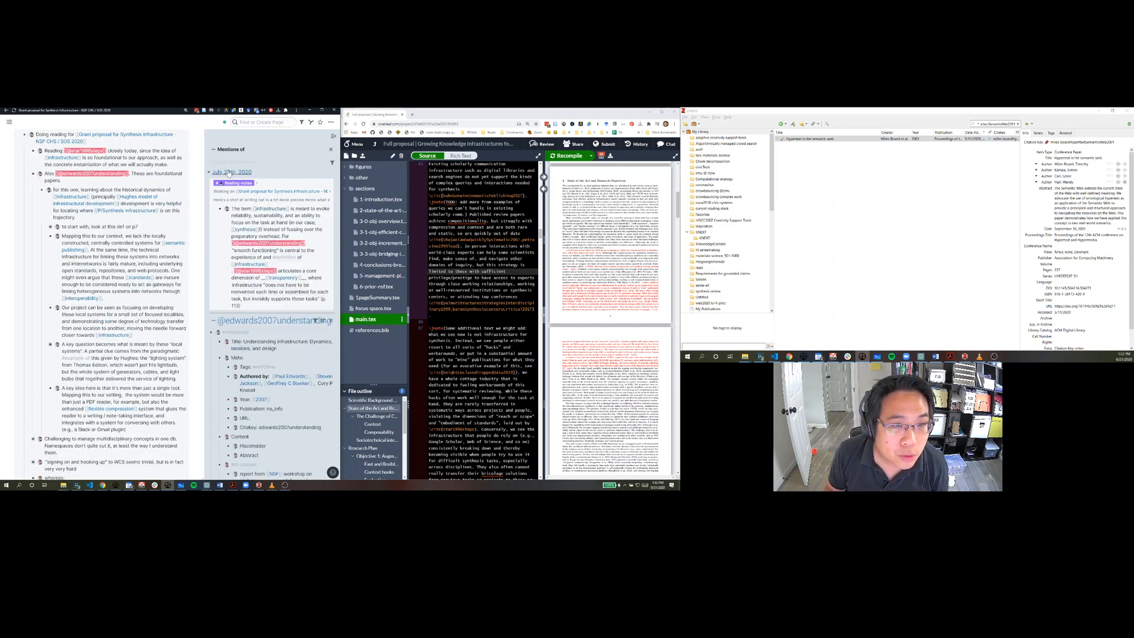
{"action": "mouse_move", "coordinate": [231, 173]}
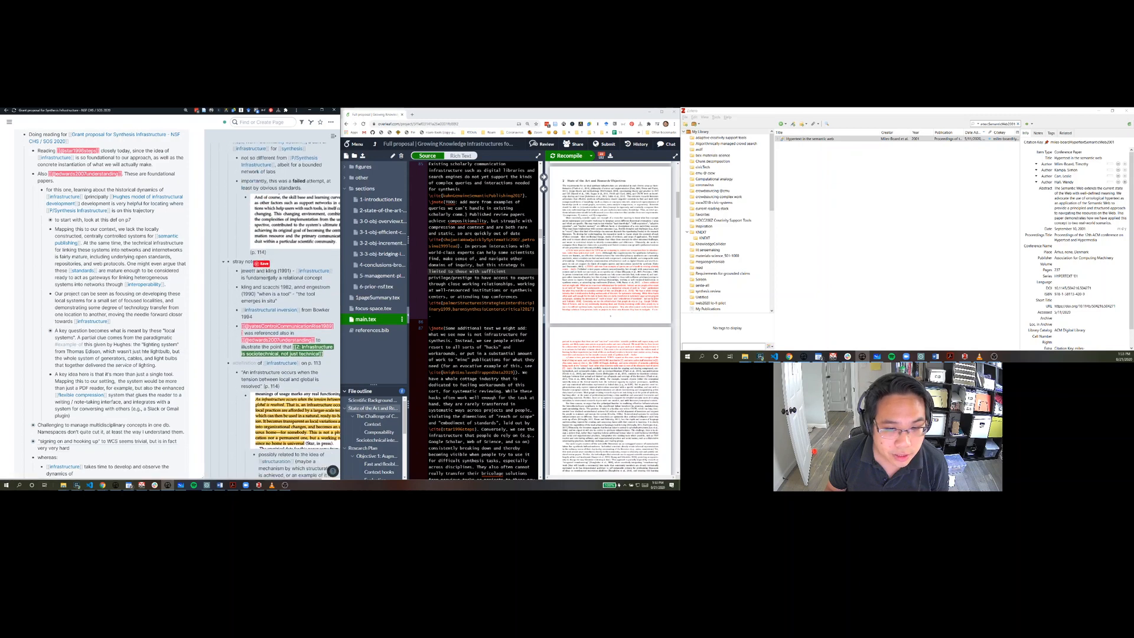
Open the Star 1996 'Steps toward an ecology of infrastructure' note as its own page and review its excerpts.
{"action": "scroll", "scroll_direction": "down", "scroll_amount": 3}
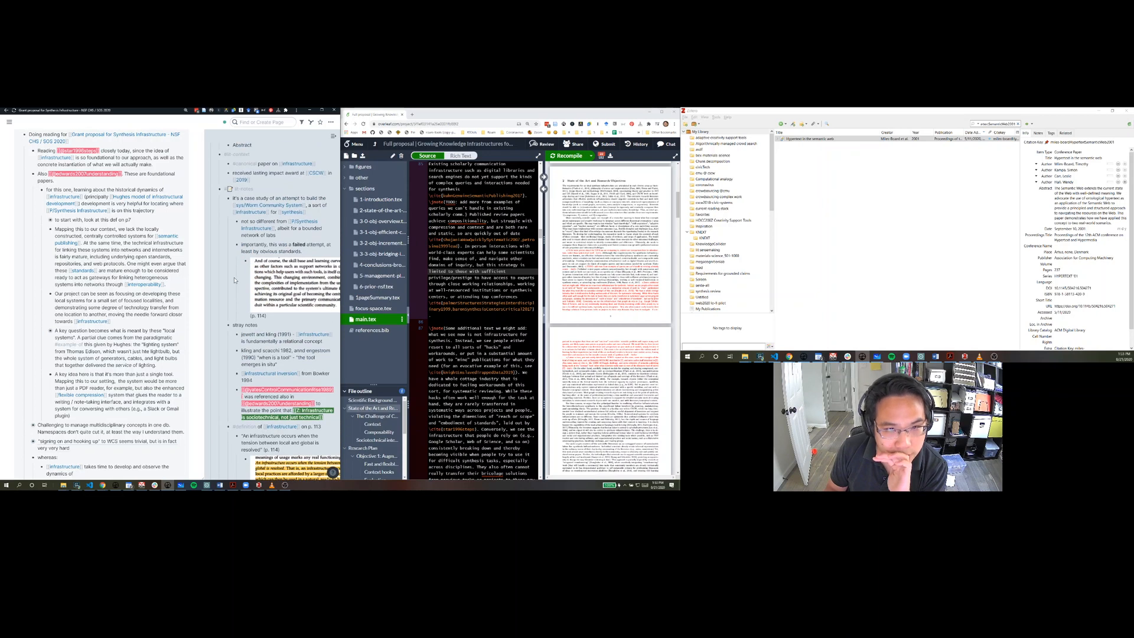
{"action": "left_click", "coordinate": [250, 150]}
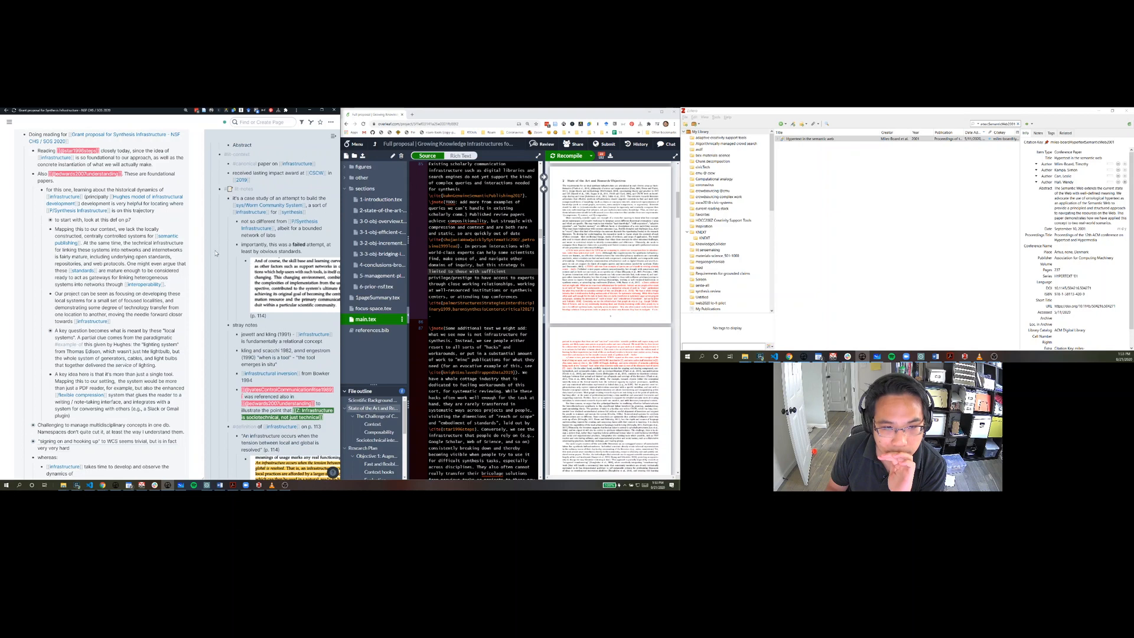
{"action": "scroll", "scroll_direction": "down", "scroll_amount": 3}
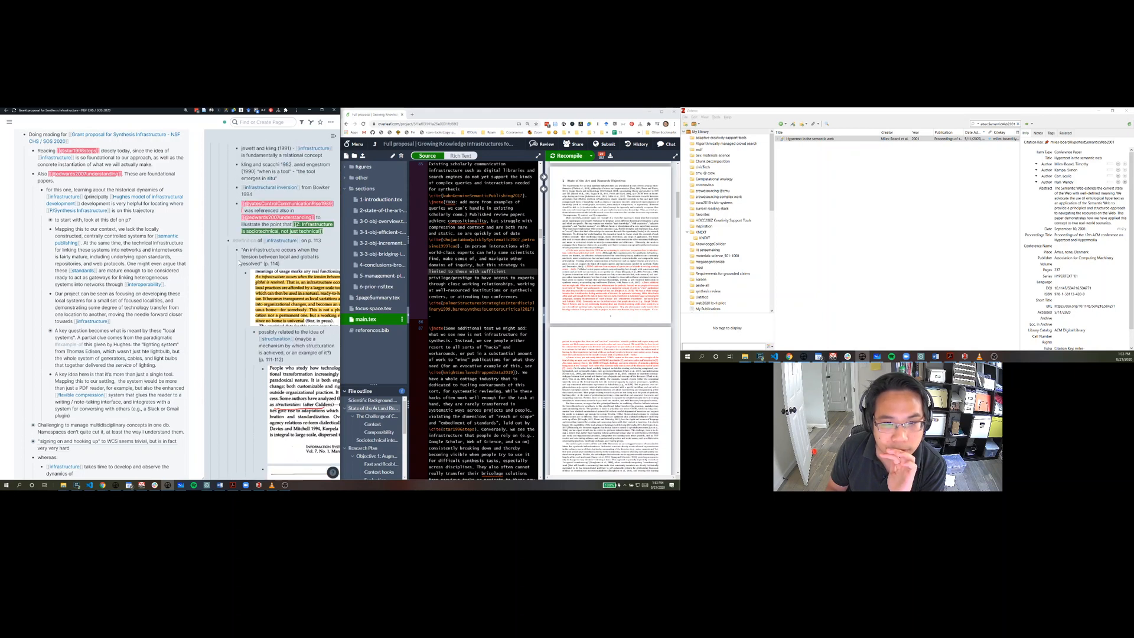
{"action": "scroll", "scroll_direction": "down", "scroll_amount": 3}
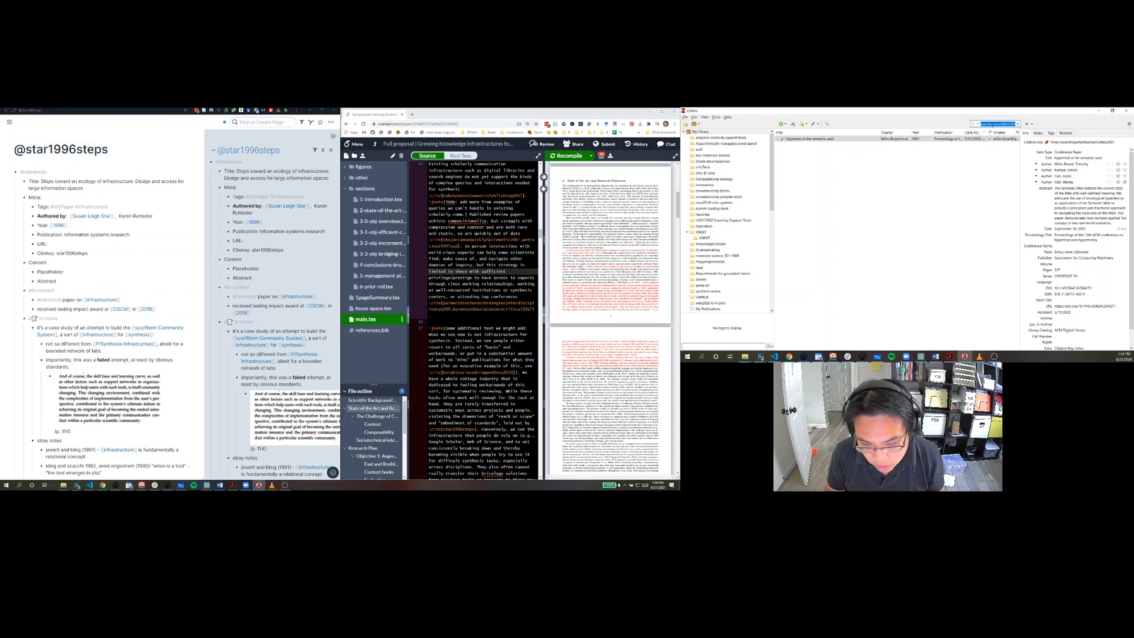
Locate the star1996steps PDF, keep the already open document, and bring up its highlighted passages.
{"action": "type", "text": "star1996steps"}
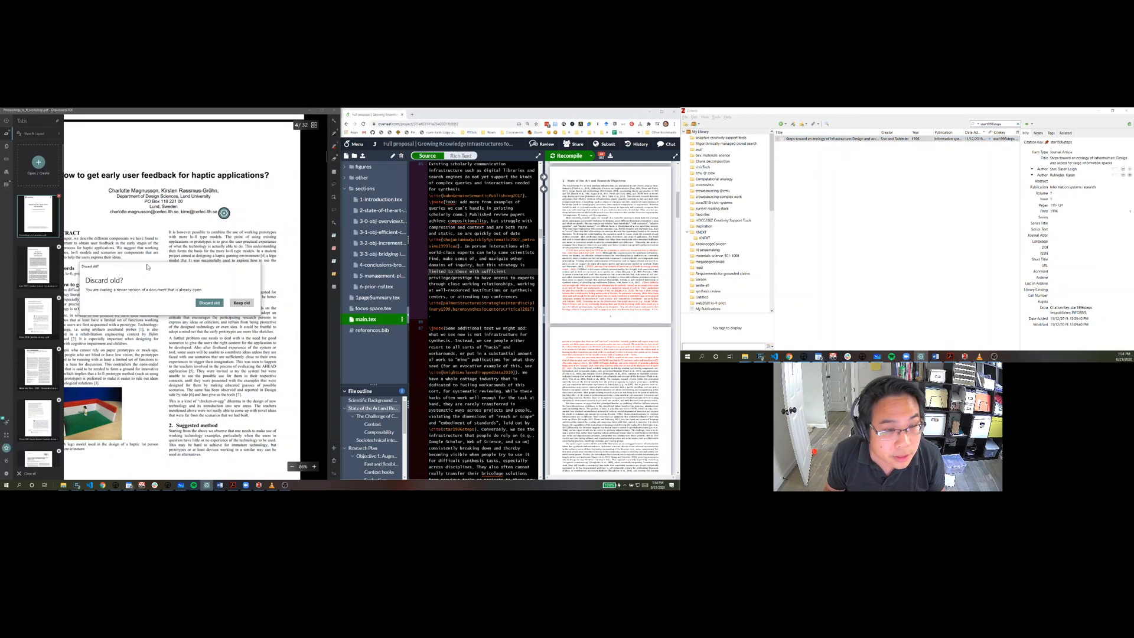
{"action": "left_click", "coordinate": [209, 302]}
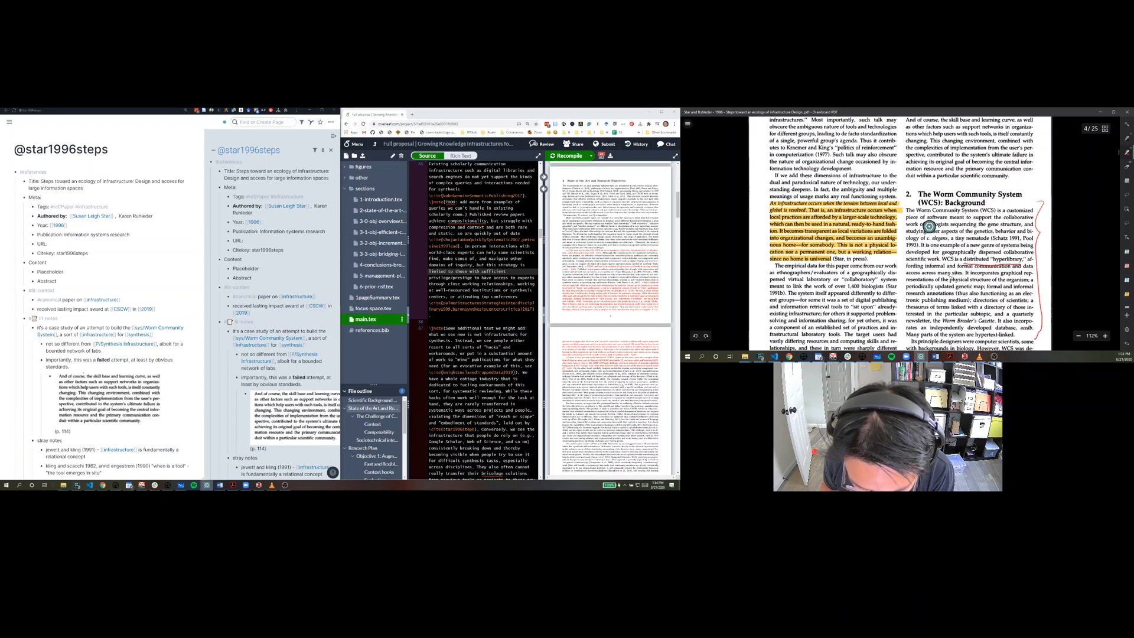
{"action": "scroll", "scroll_direction": "down", "scroll_amount": 3}
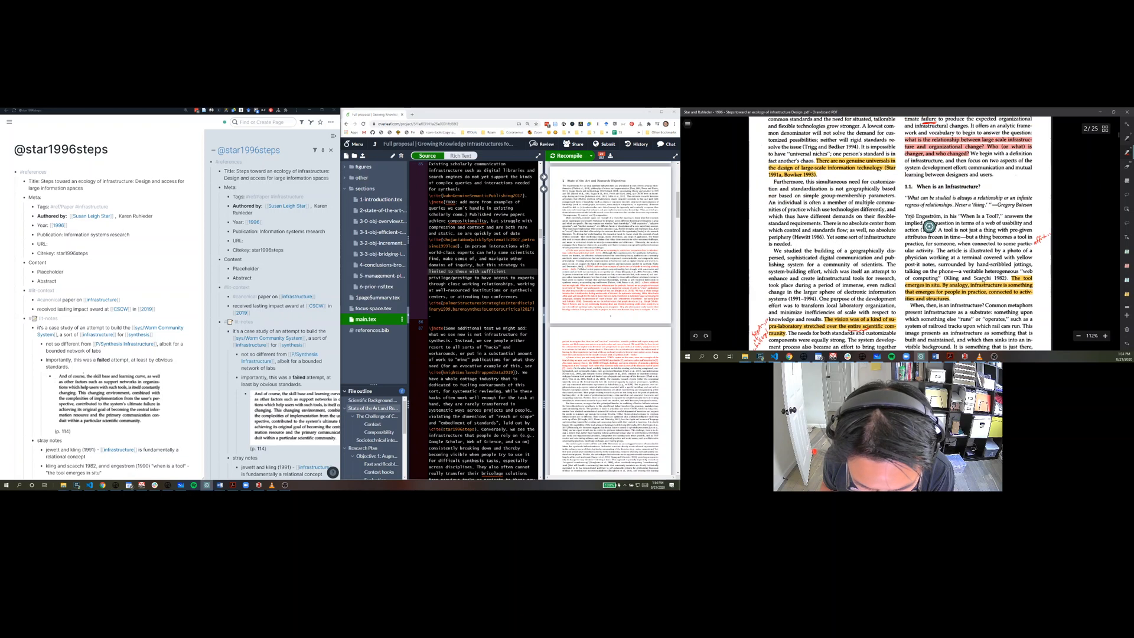
{"action": "scroll", "scroll_direction": "down", "scroll_amount": 3}
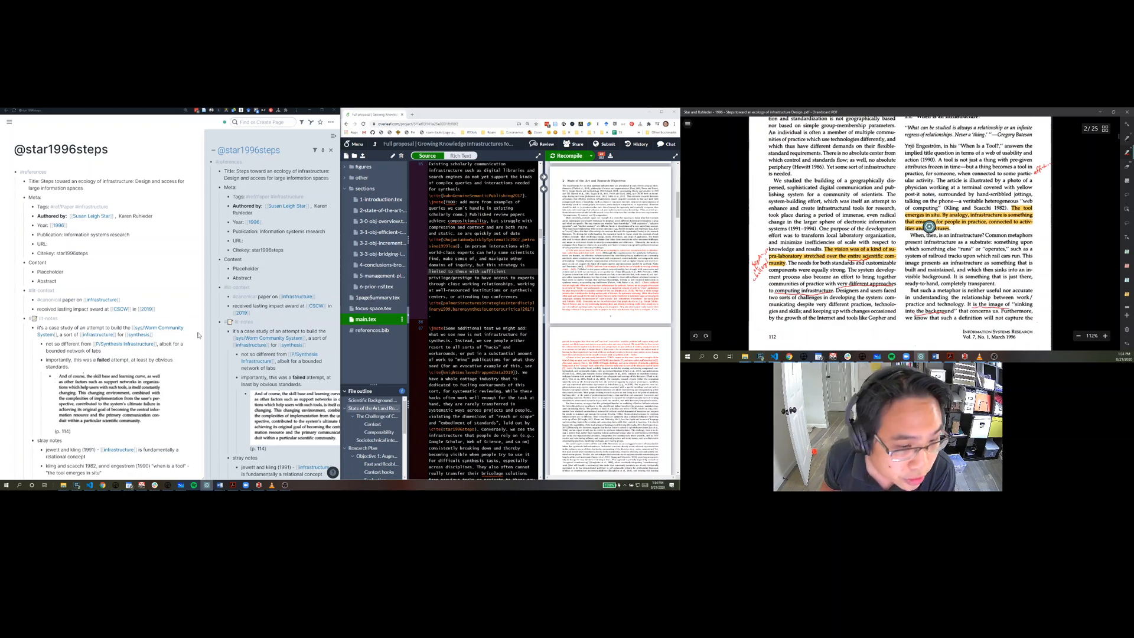
{"action": "scroll", "scroll_direction": "down", "scroll_amount": 3}
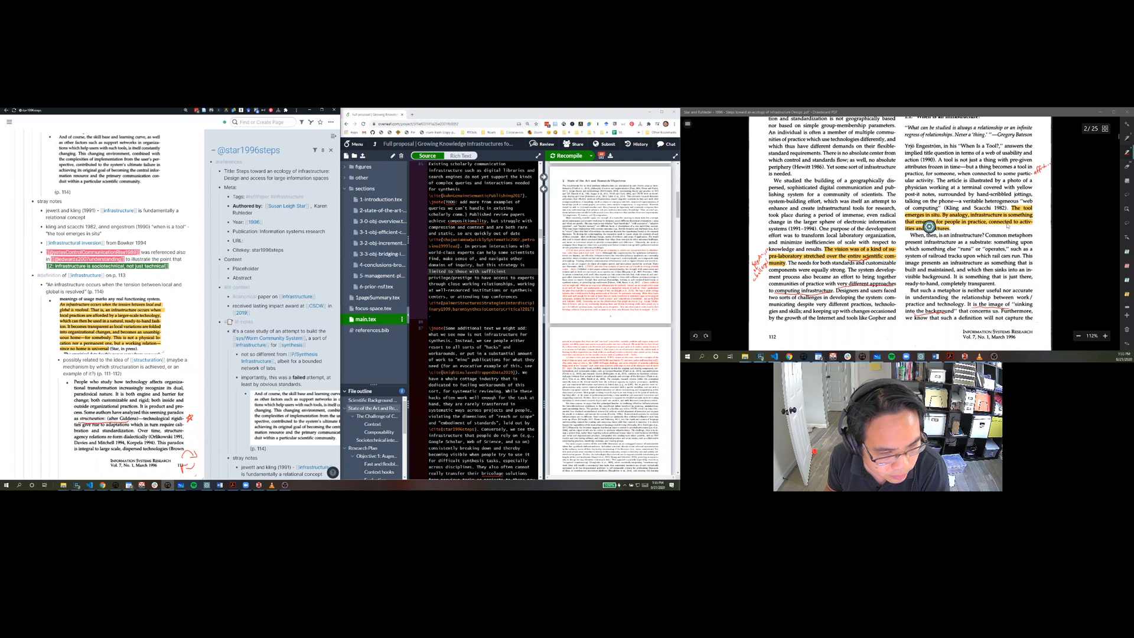
{"action": "mouse_move", "coordinate": [180, 331]}
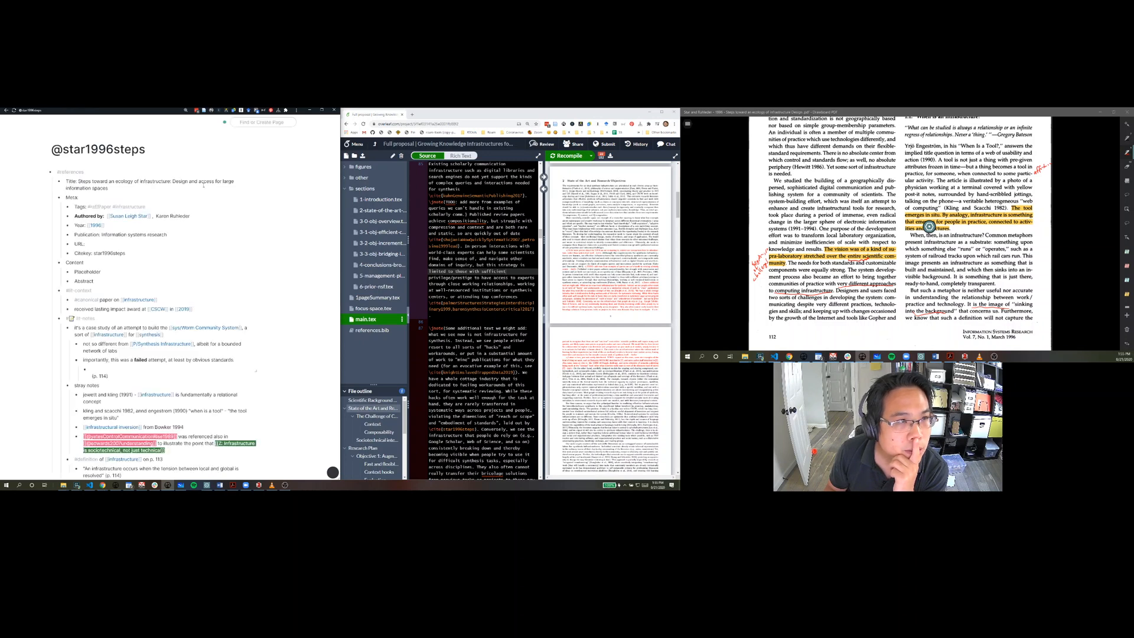
Return to Daily Notes and reach the August 9th, 2020 link to the analogical stimuli note.
{"action": "left_click", "coordinate": [11, 122]}
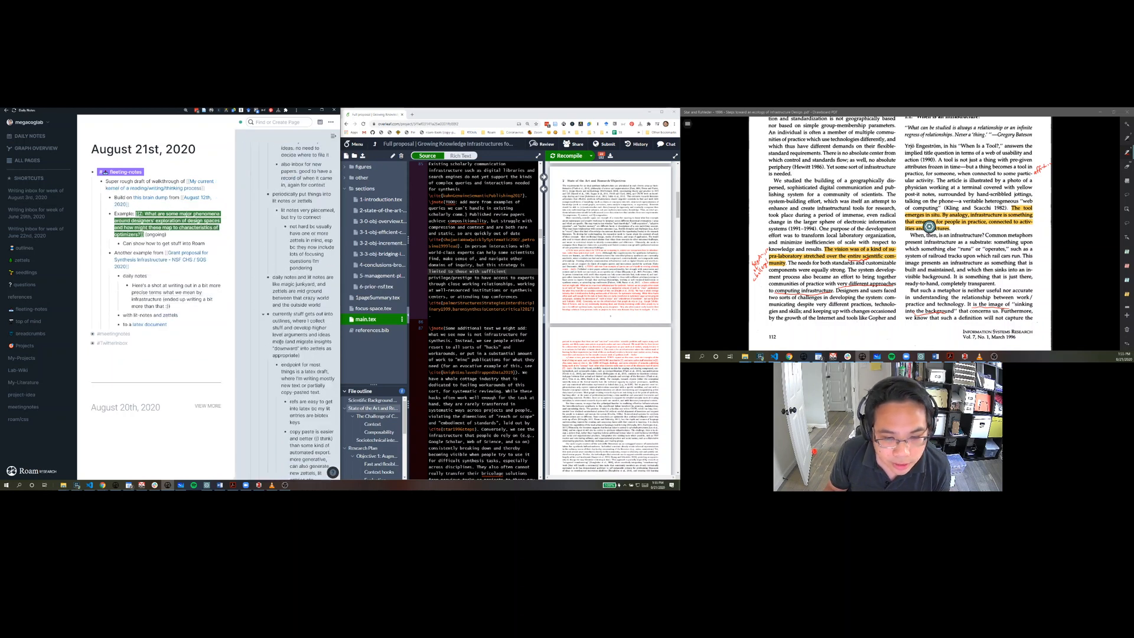
{"action": "scroll", "scroll_direction": "down", "scroll_amount": 3}
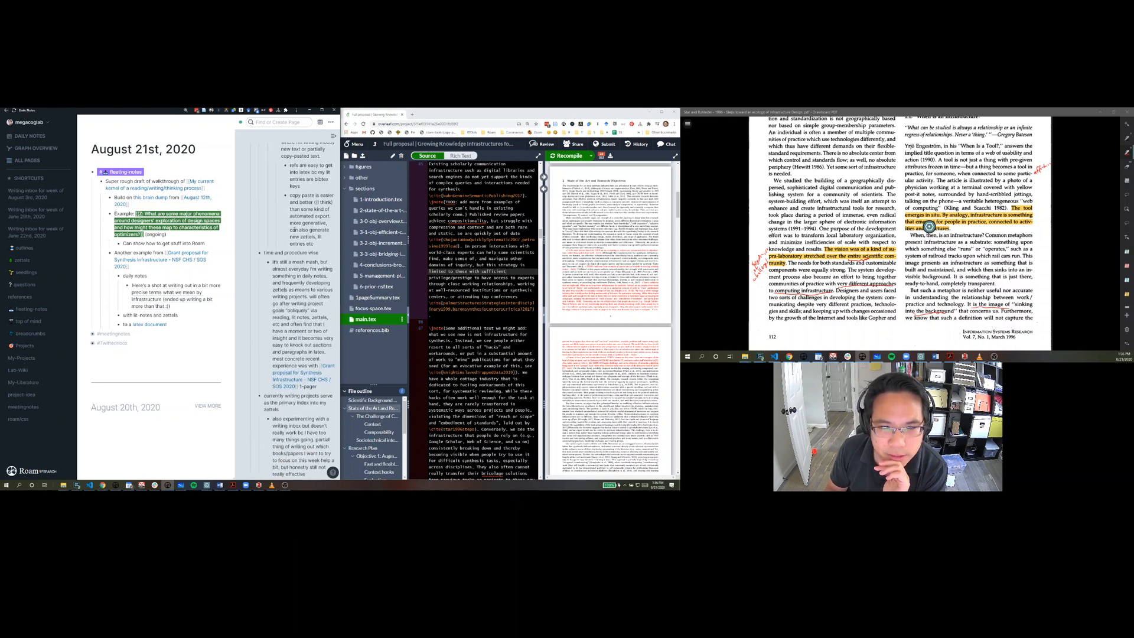
{"action": "scroll", "scroll_direction": "down", "scroll_amount": 3}
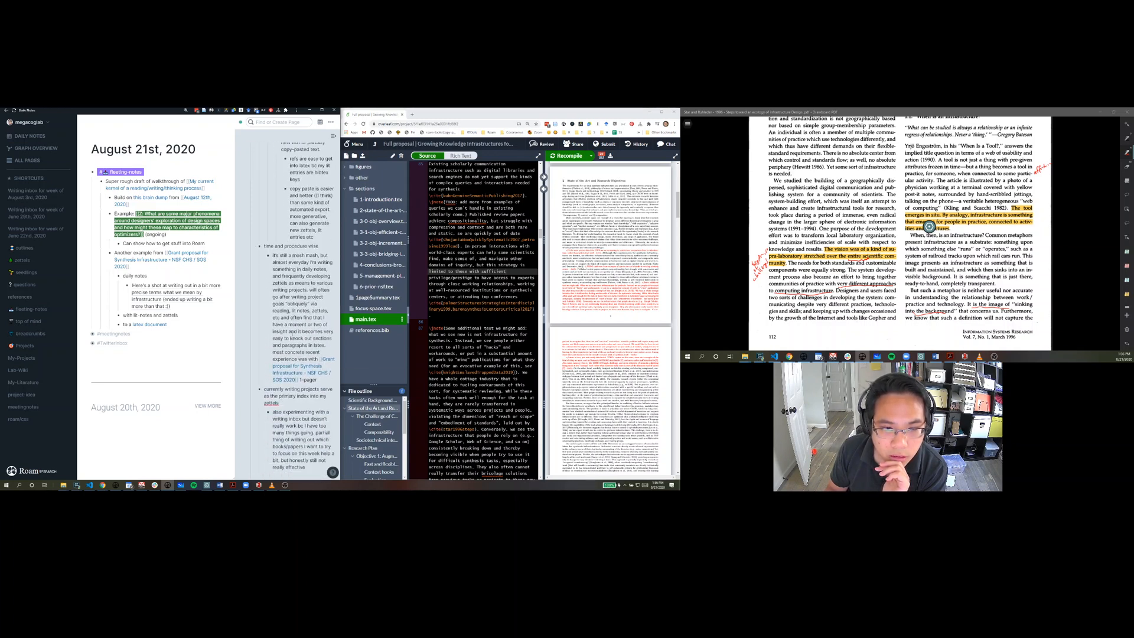
{"action": "scroll", "scroll_direction": "down", "scroll_amount": 3}
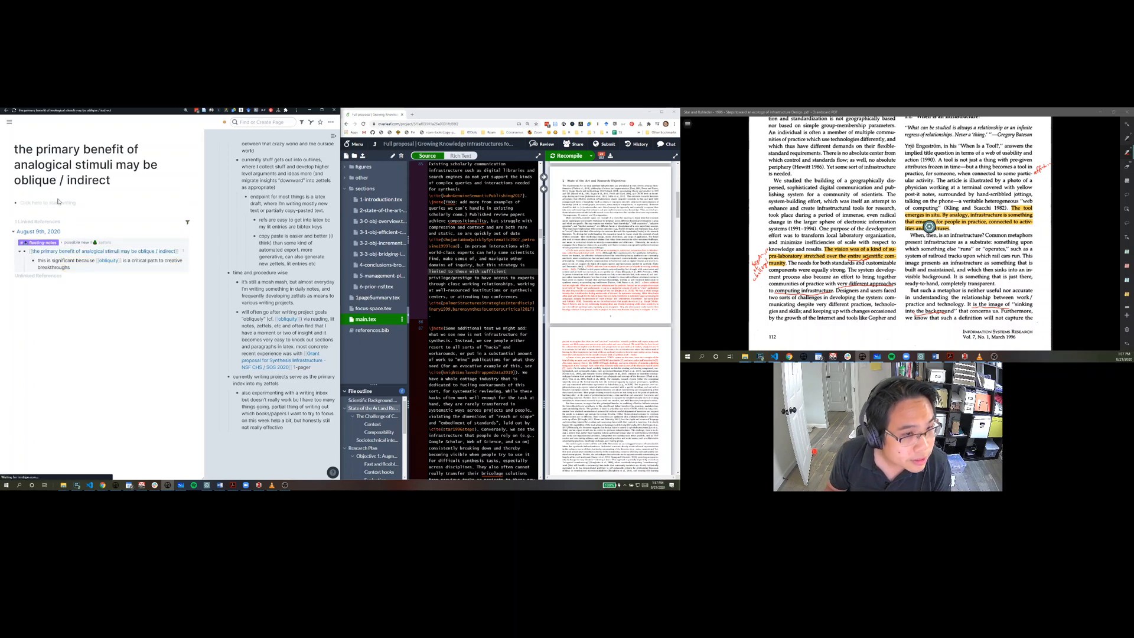
Prefix the title with 'Z:', tag it #zettels, and add Description and sources blocks.
{"action": "type", "text": "Z: T"}
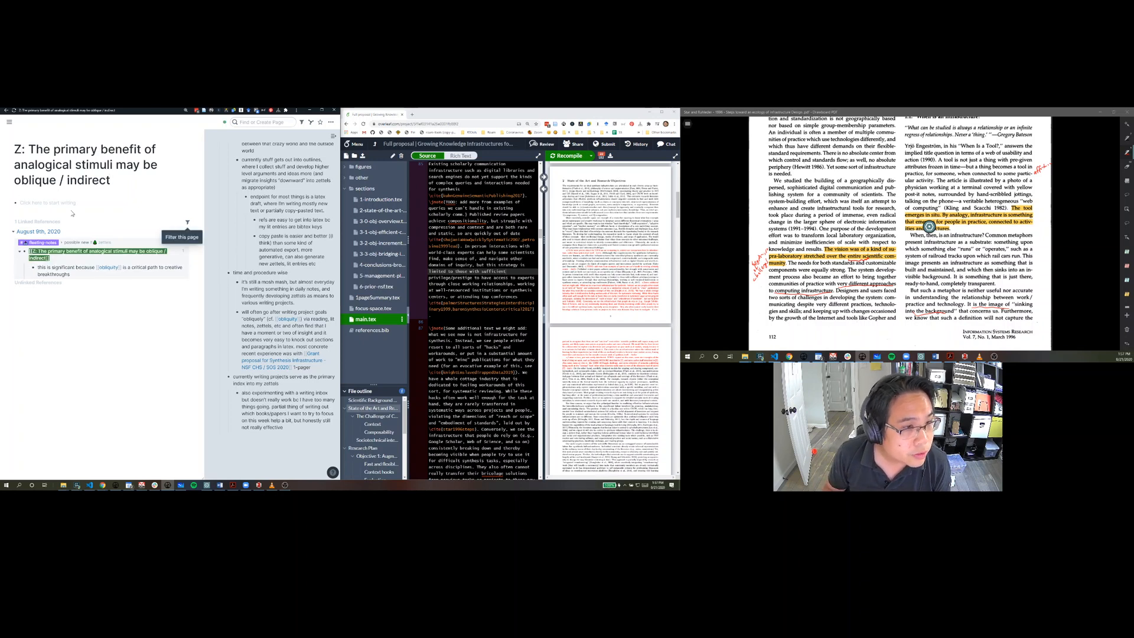
{"action": "type", "text": "#zettels #🌱 seedlings"}
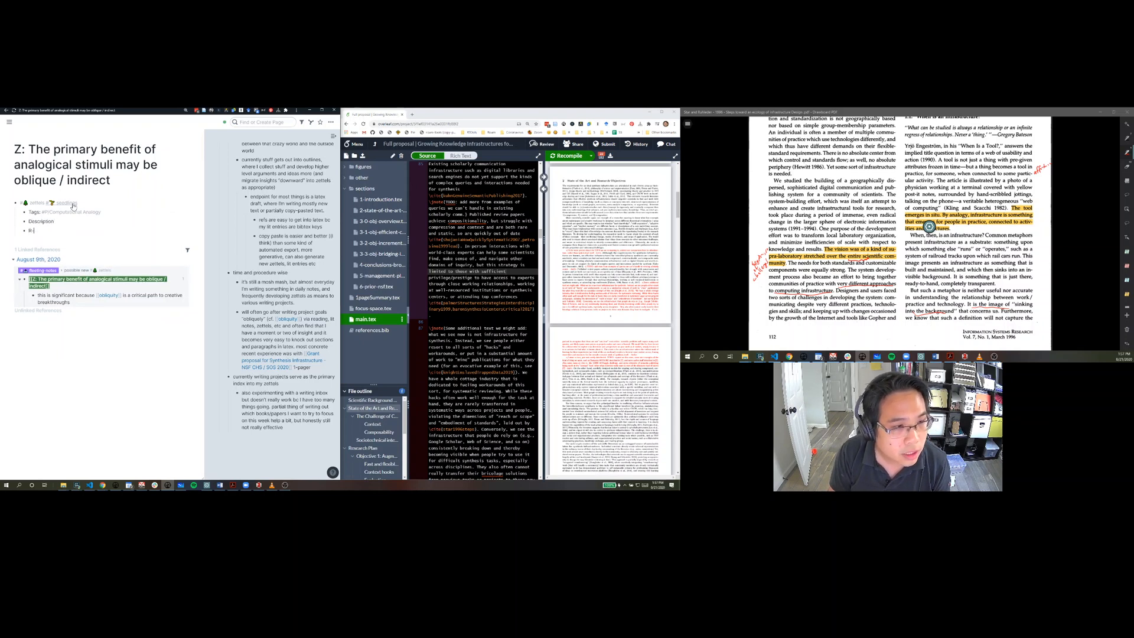
{"action": "type", "text": "-sources"}
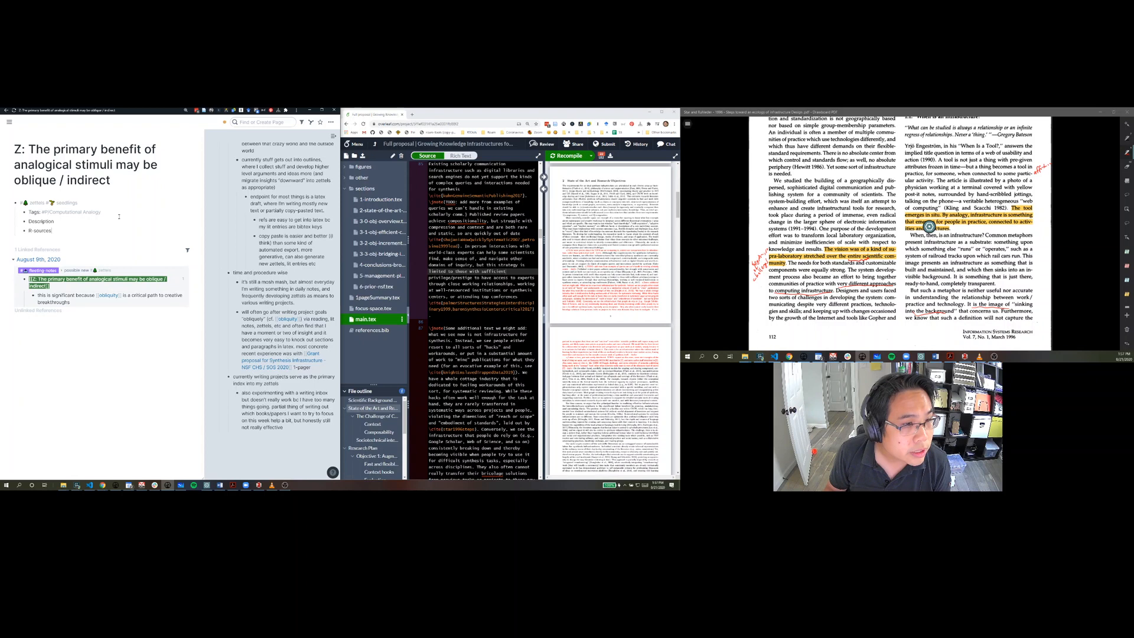